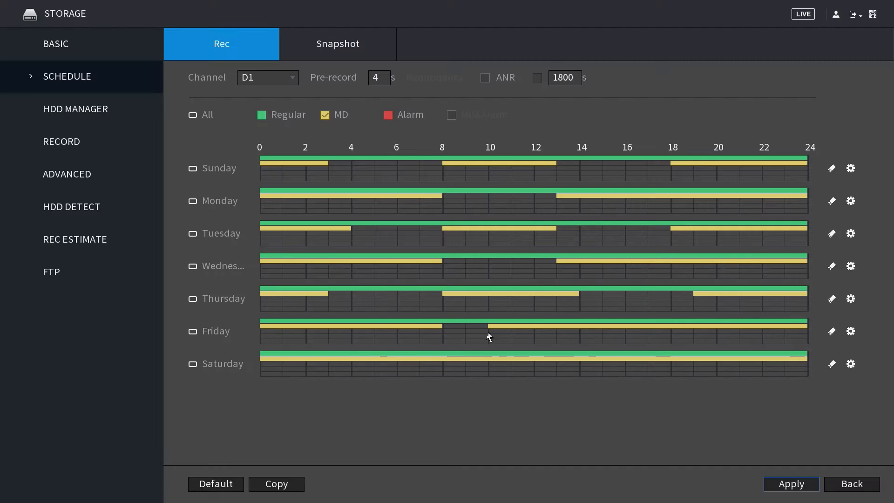
Choose H.265 as the main-stream compression for channel 2 in the Encode settings
click(850, 364)
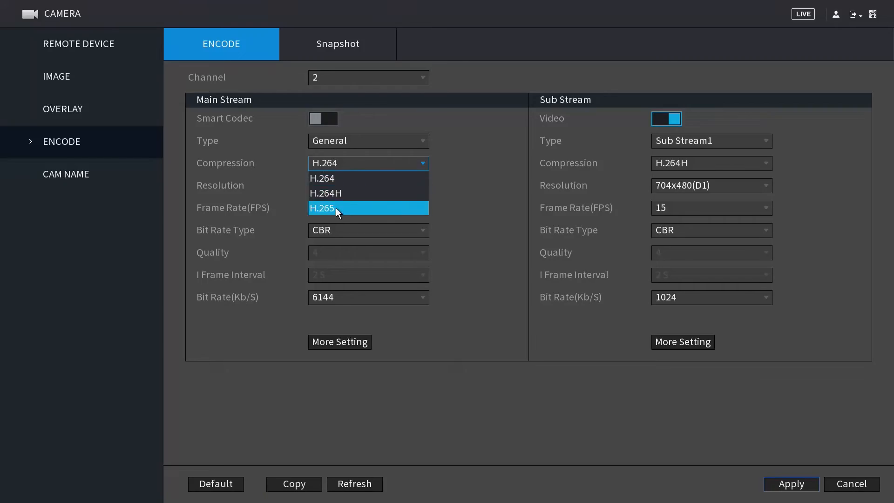
click(322, 208)
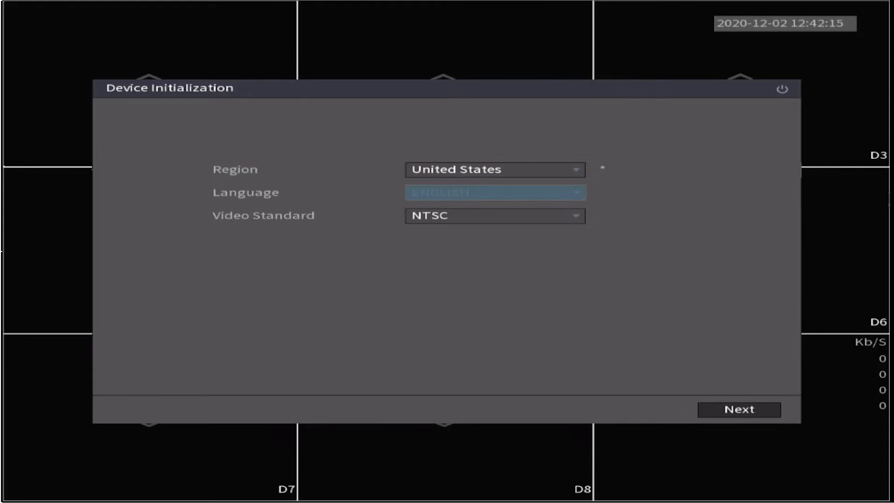
Accept region and Central time zone, save the admin password and security answers, reaching Date & Time
click(739, 409)
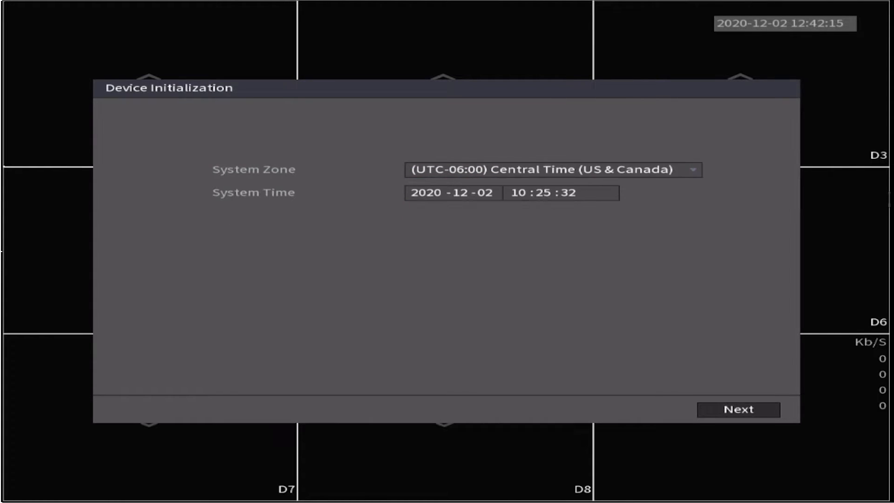
click(511, 192)
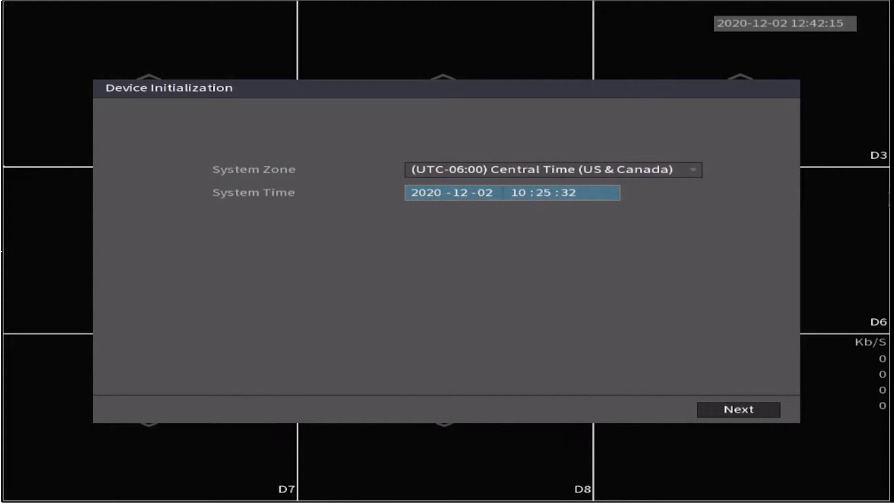
click(737, 410)
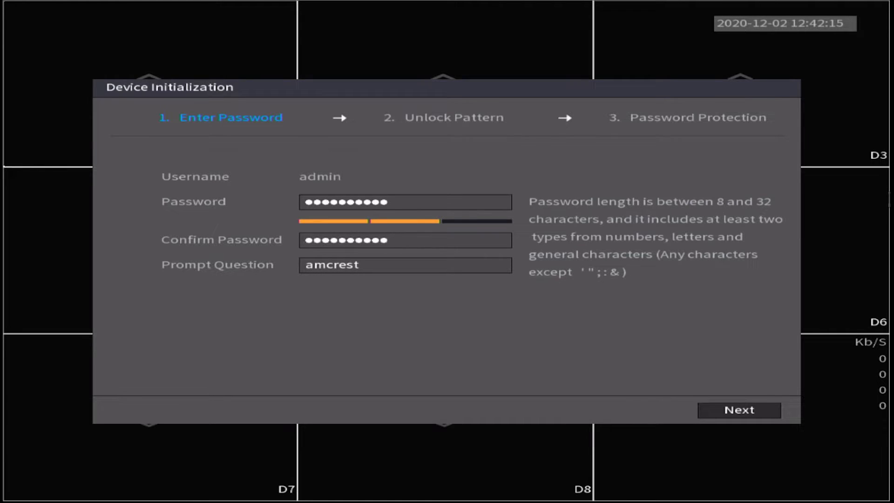
click(738, 410)
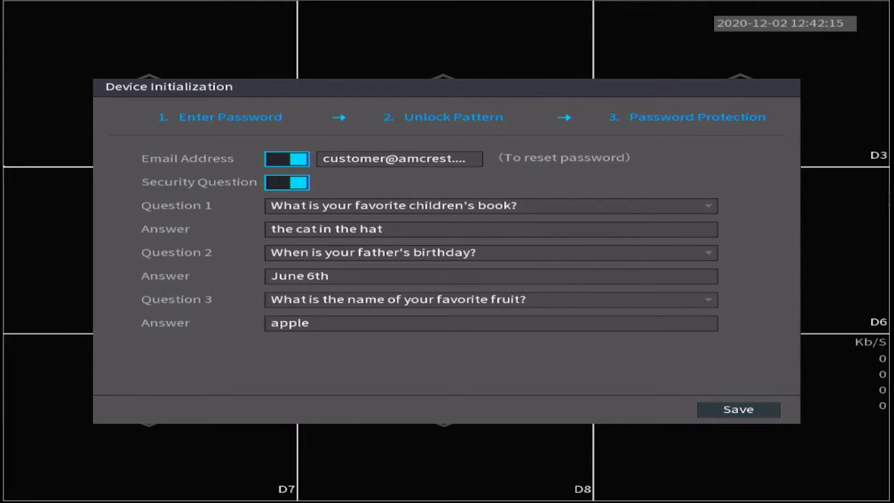
click(738, 409)
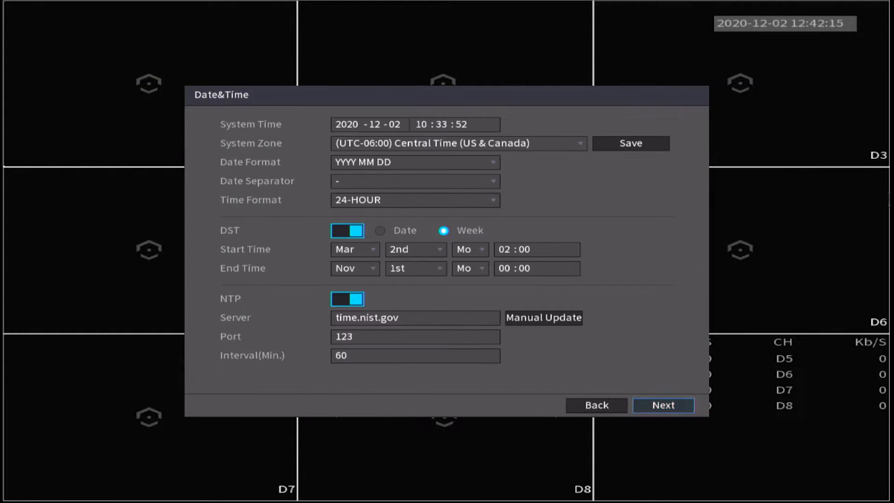
Accept the date and time settings with DST and NTP sync from time.nist.gov enabled
click(663, 406)
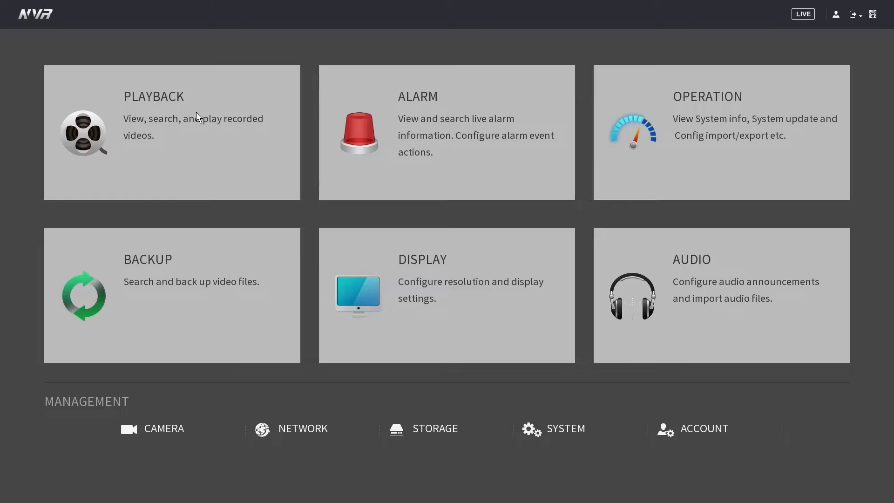
Review offline camera D1's connection details in Camera > Remote Device, then return to live view
click(164, 429)
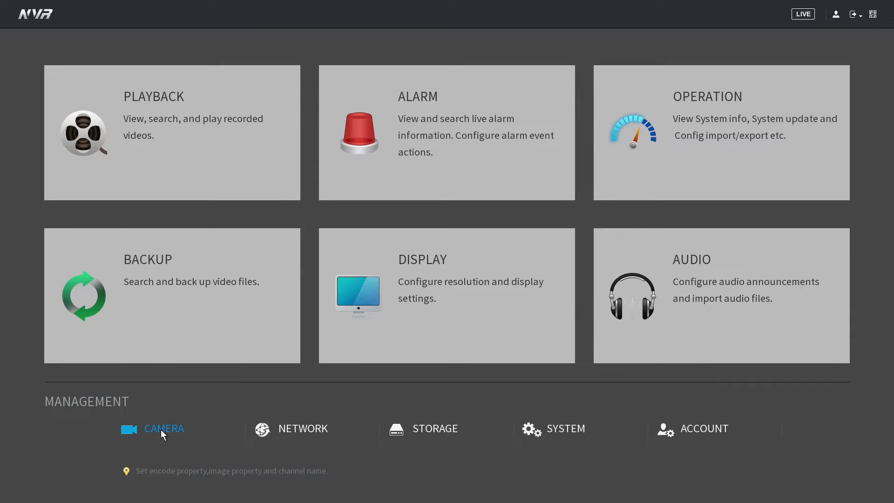
click(163, 428)
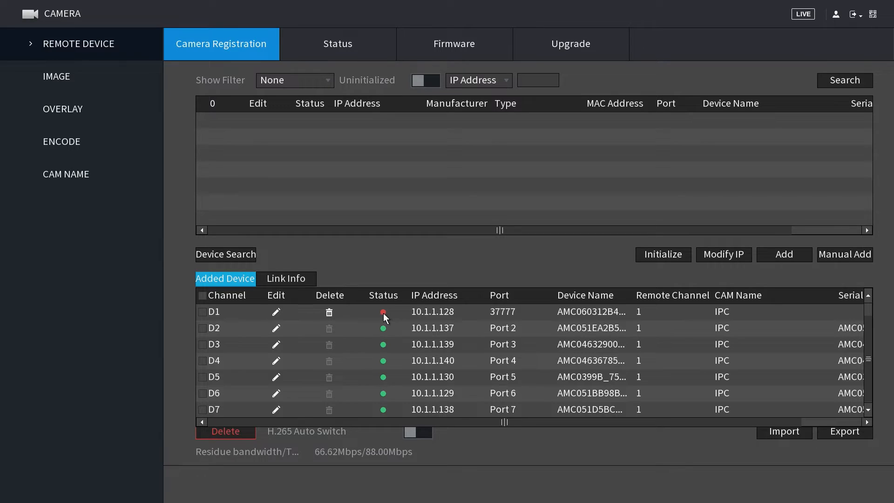
mouse_move(275, 316)
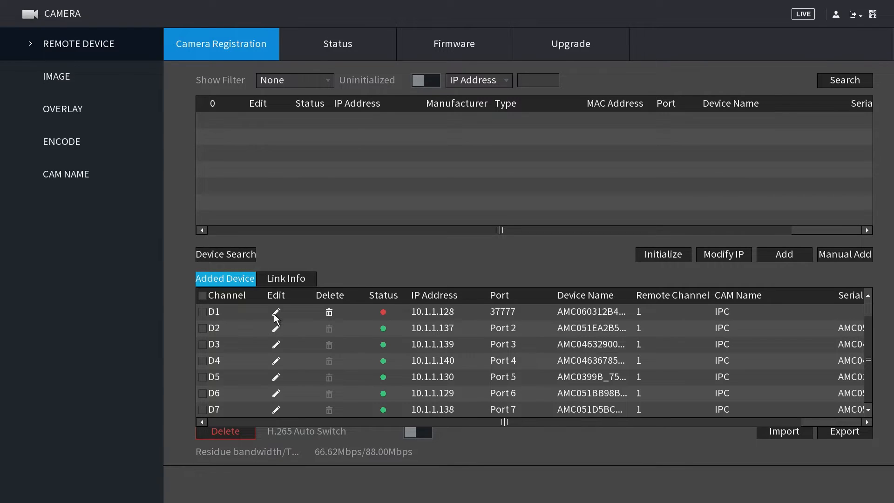
click(275, 312)
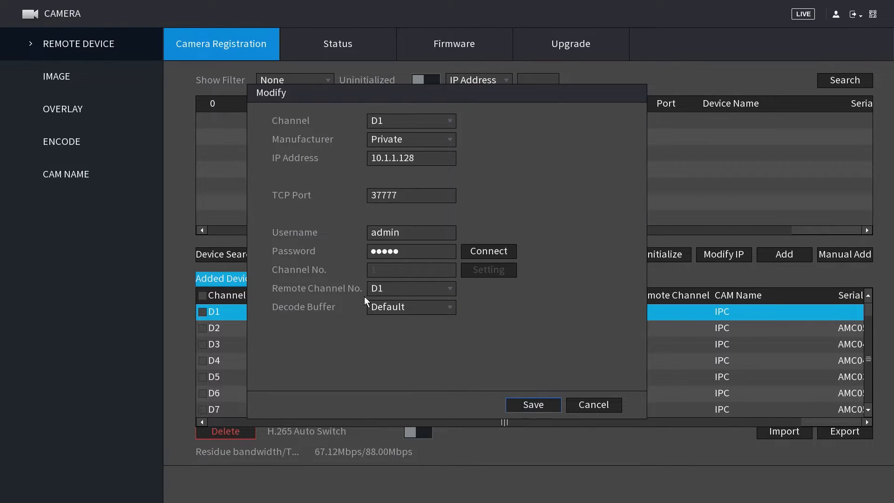
click(410, 251)
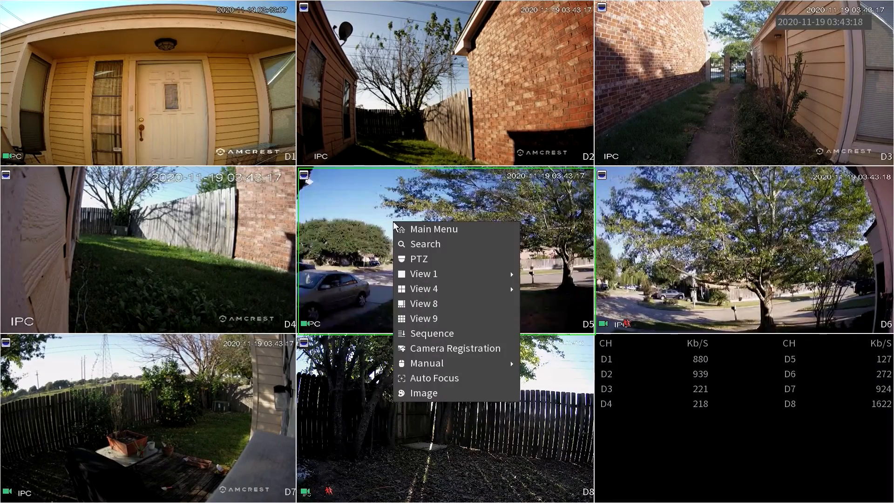
mouse_move(433, 229)
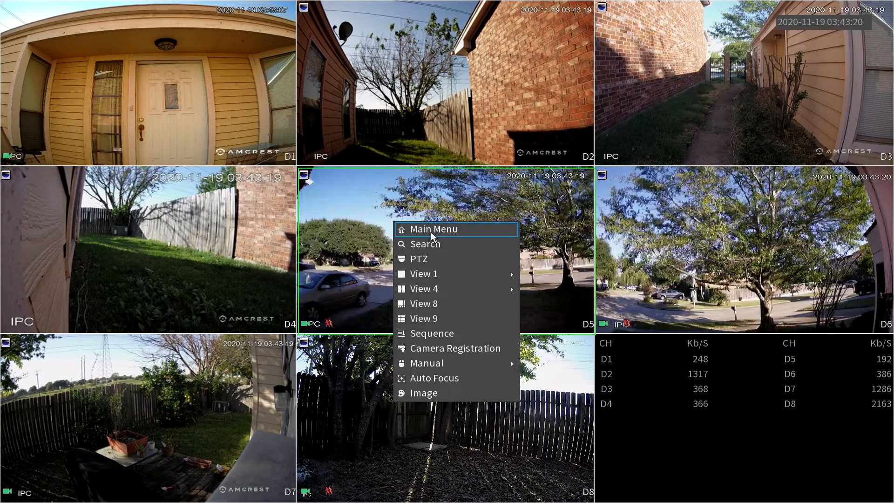
Search the network and add the IP5M-1173E camera at 10.0.0.22 as channel D5
click(432, 229)
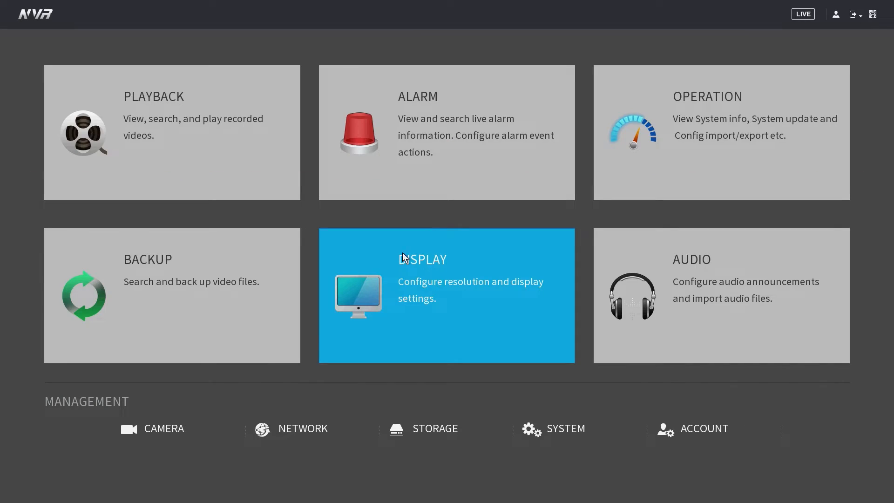
click(164, 428)
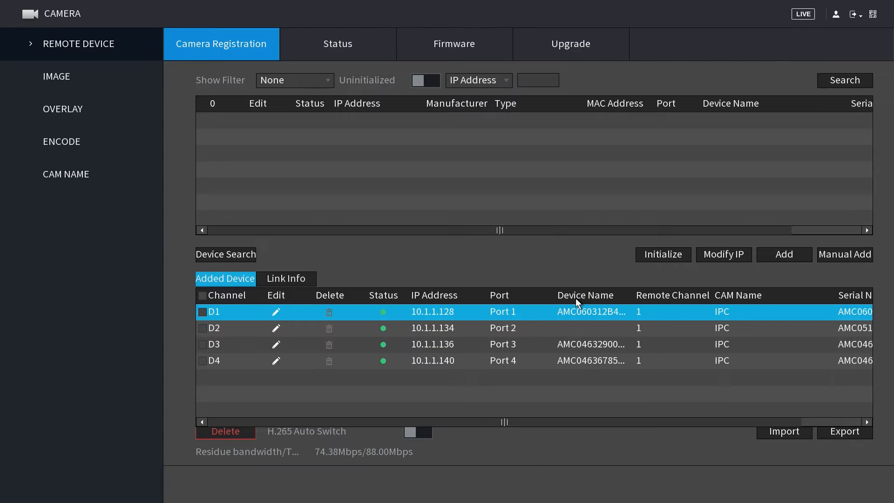
mouse_move(415, 147)
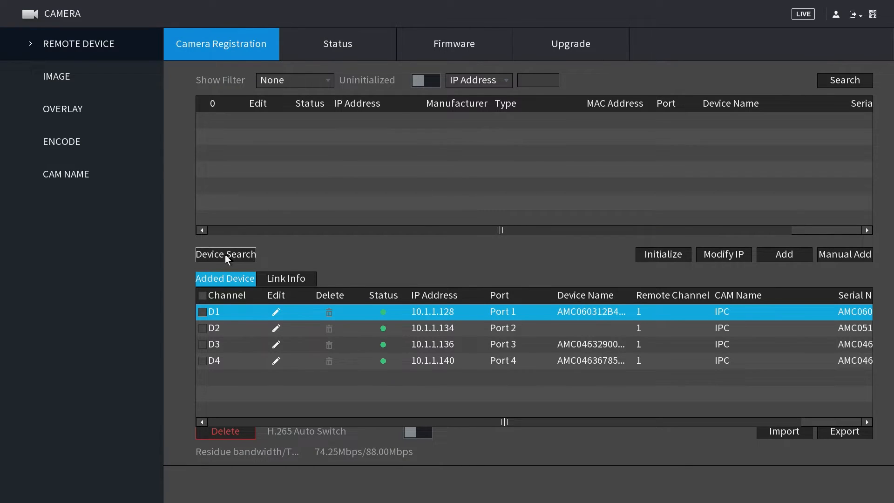
click(225, 254)
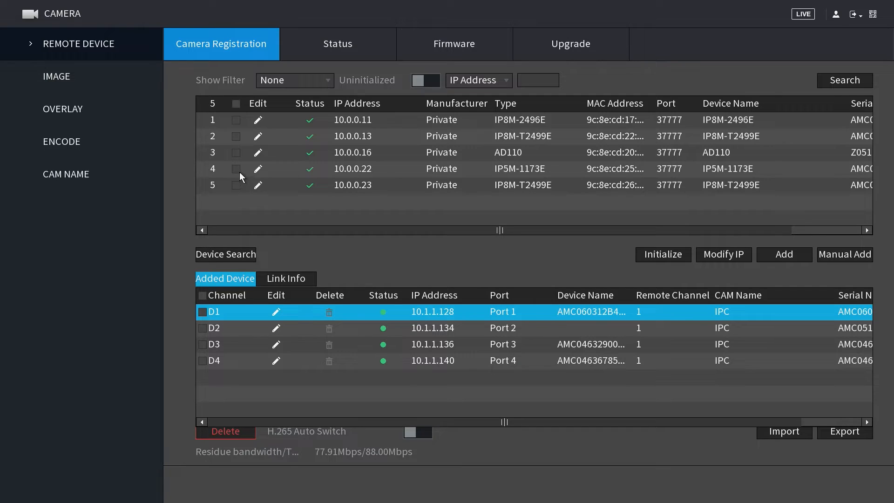
click(236, 169)
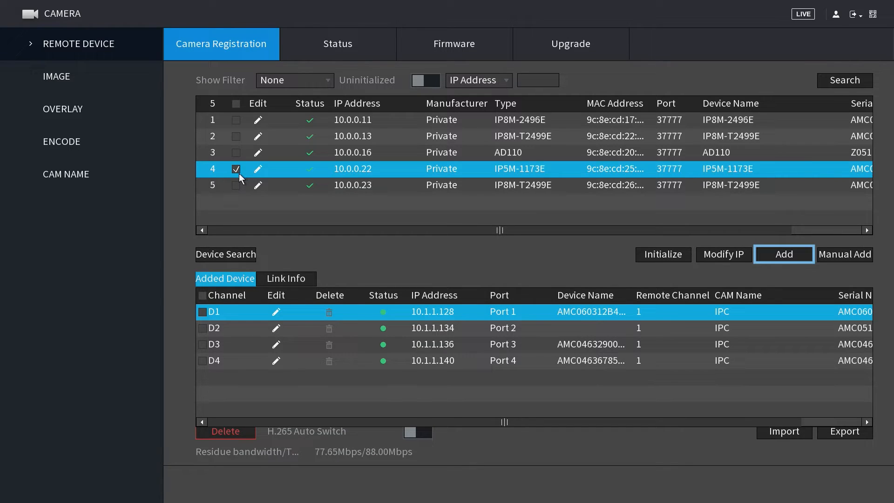
click(784, 255)
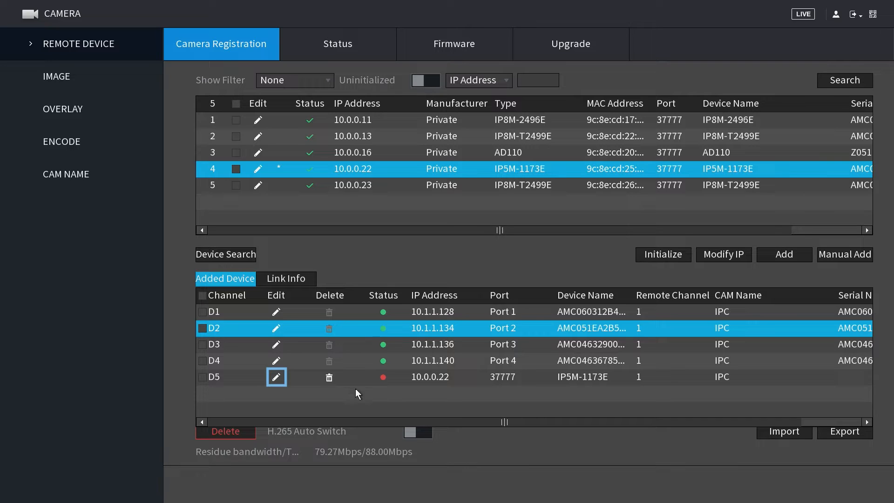
Enter the camera password for D5 so cameras D5 through D8 come online
click(275, 377)
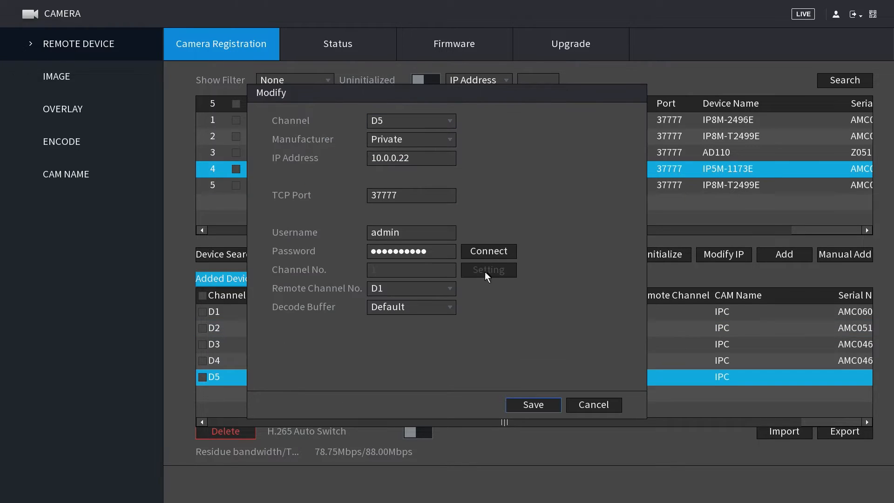
click(411, 250)
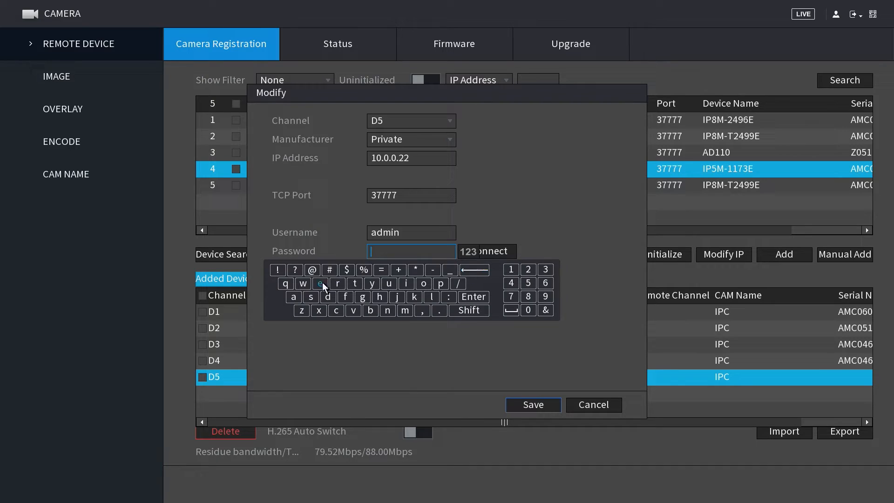
click(407, 283)
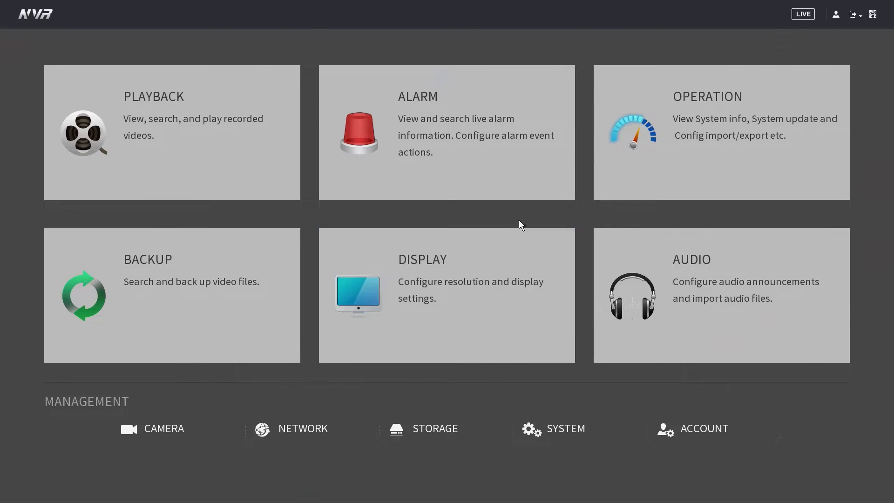
click(163, 428)
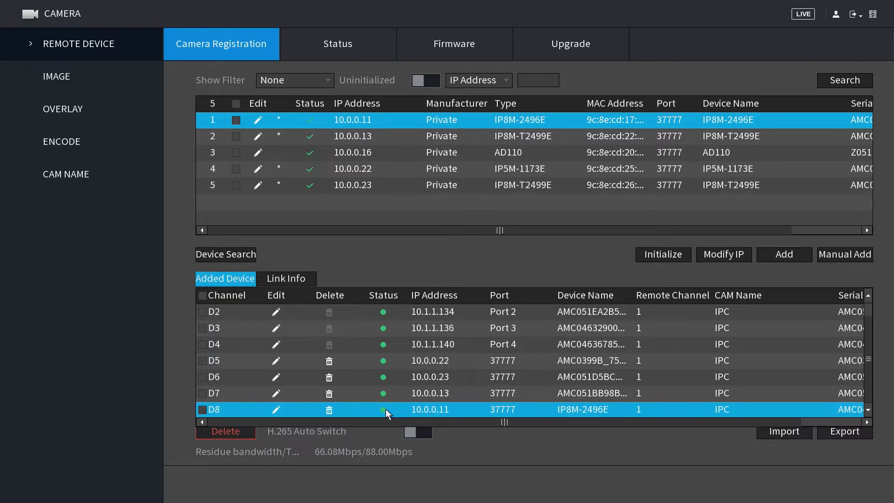
mouse_move(327, 438)
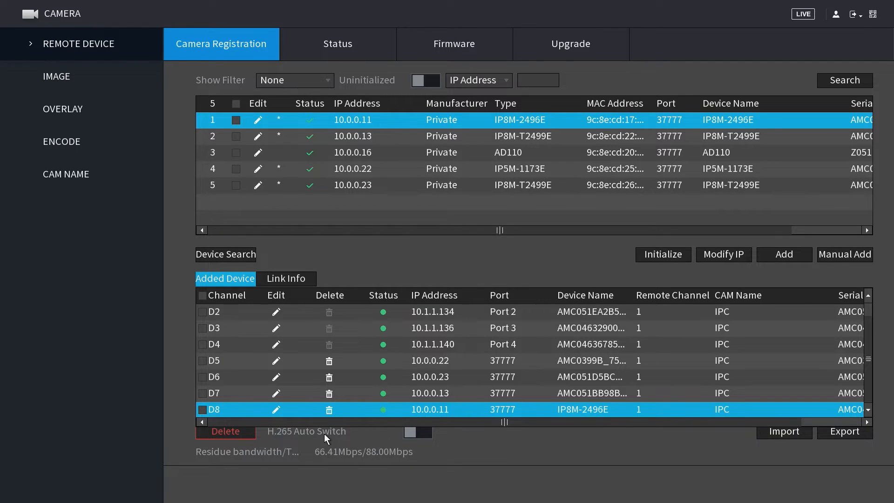
Enable H.265 Auto Switch for the added cameras, then reopen Camera settings from the main menu
click(418, 432)
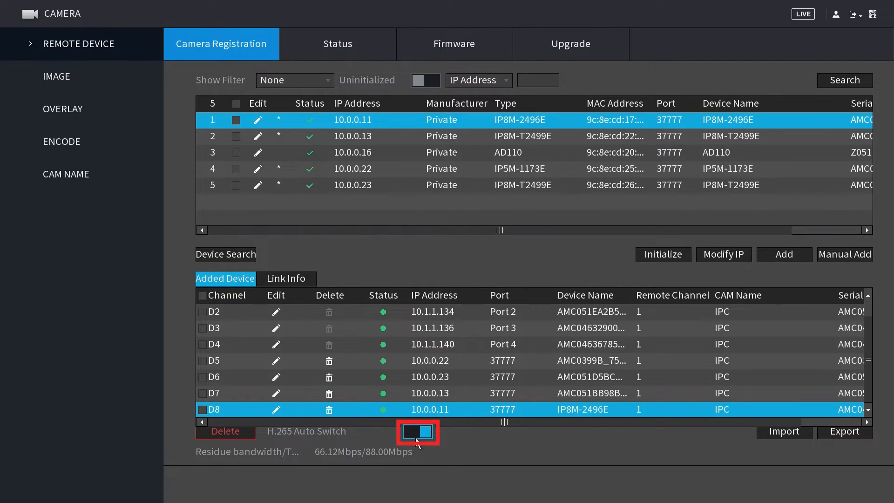
click(416, 431)
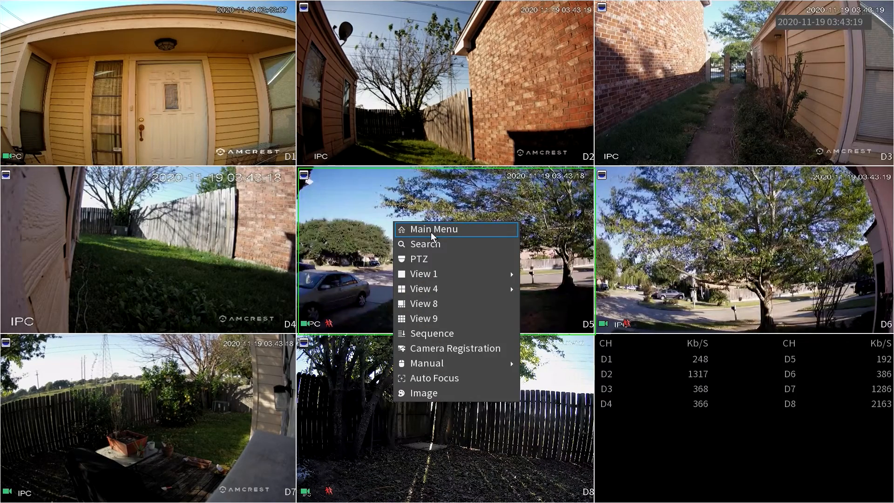
click(433, 229)
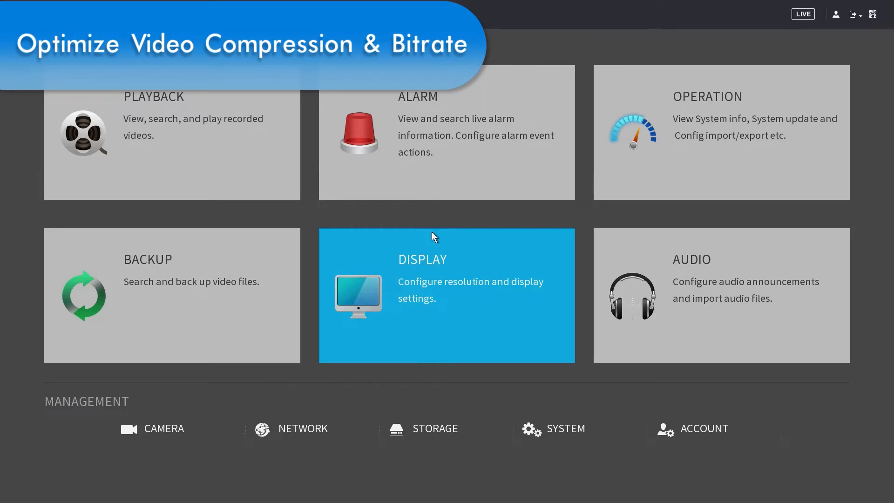
click(164, 428)
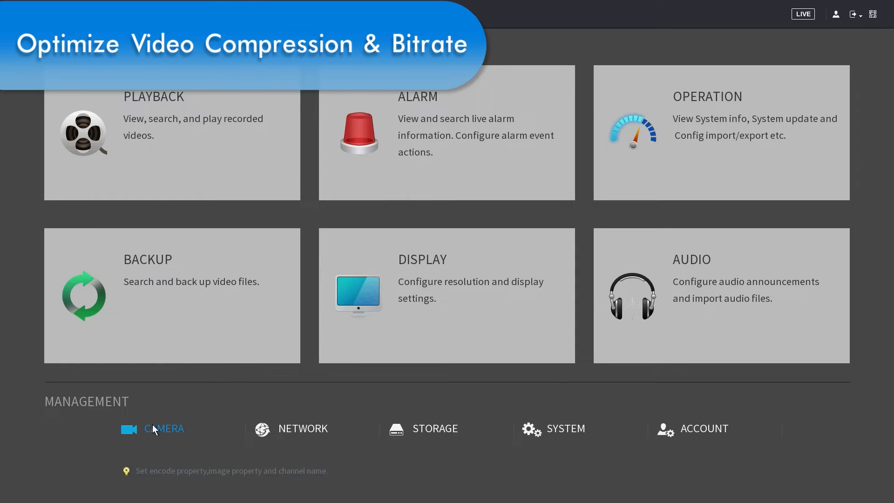
click(164, 428)
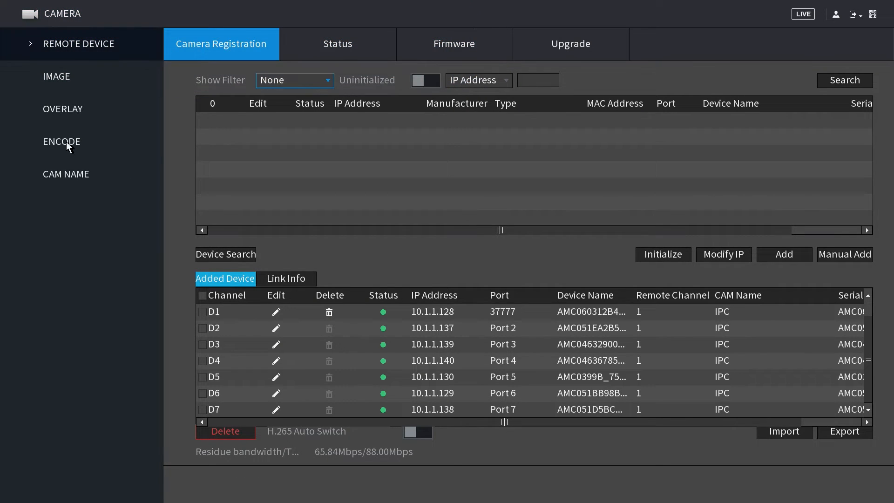
Check channel 3's compression choices in Encode (H.265 at 4096 Kb/s) and return to live view
click(62, 142)
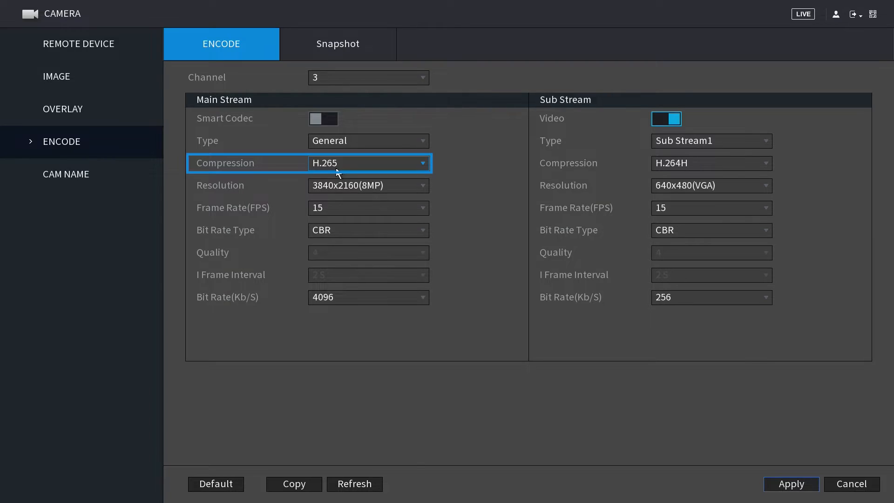
click(78, 44)
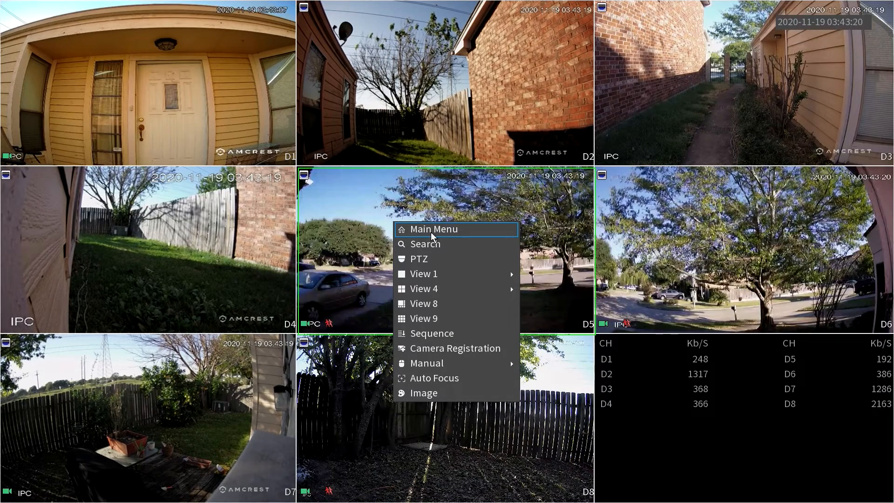
Set channel 2's main-stream compression to H.265 in Camera > Encode
click(434, 229)
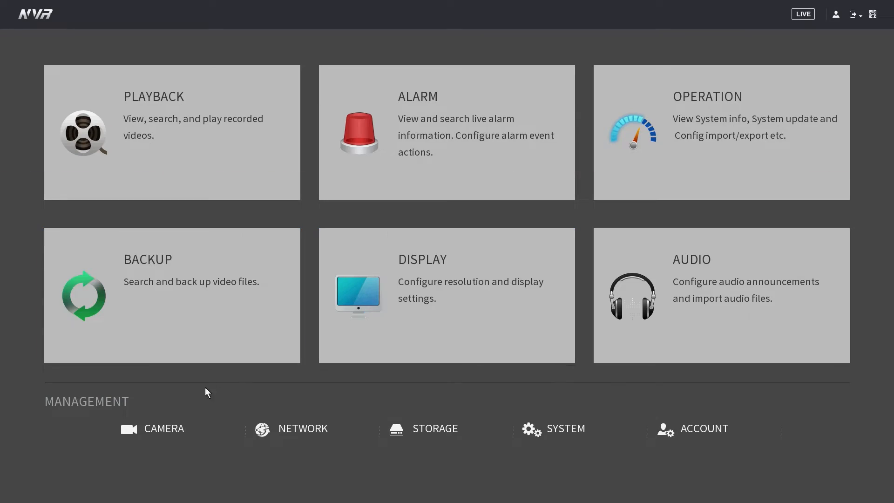
click(164, 429)
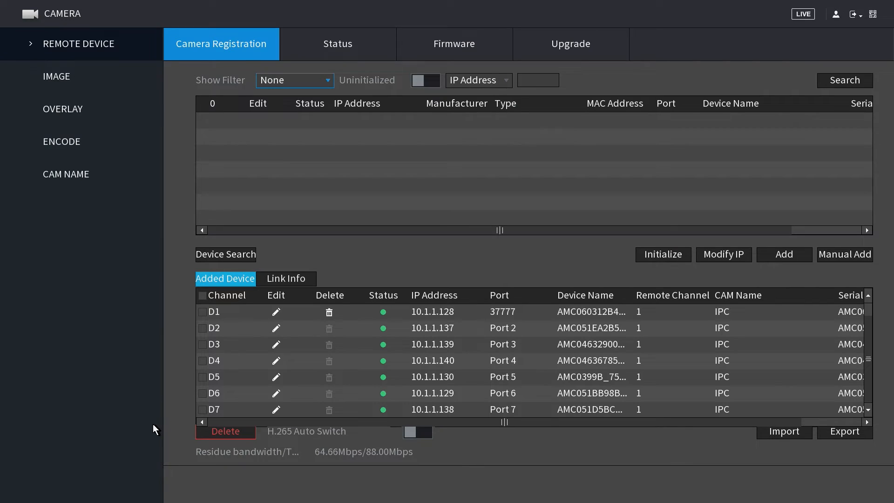
click(62, 142)
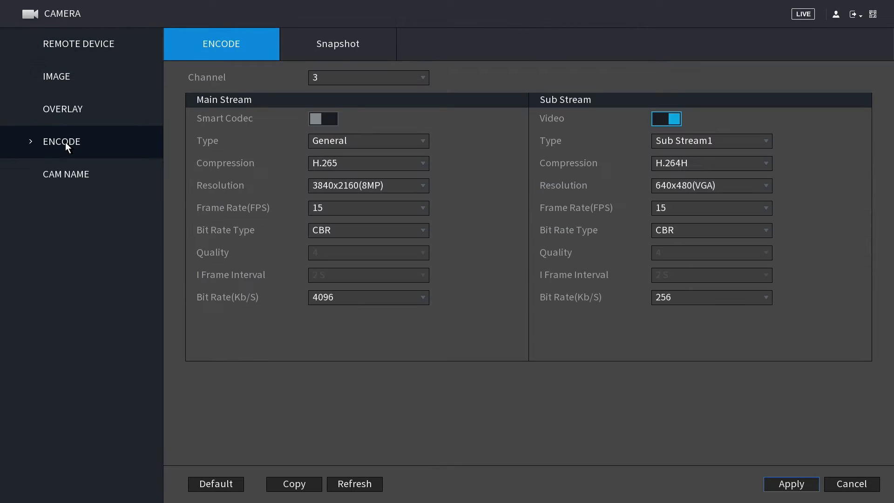
click(368, 77)
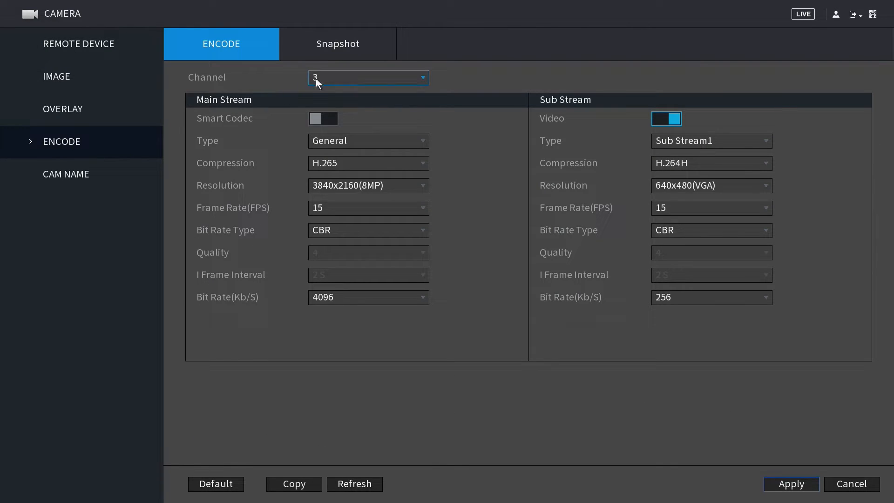
click(368, 77)
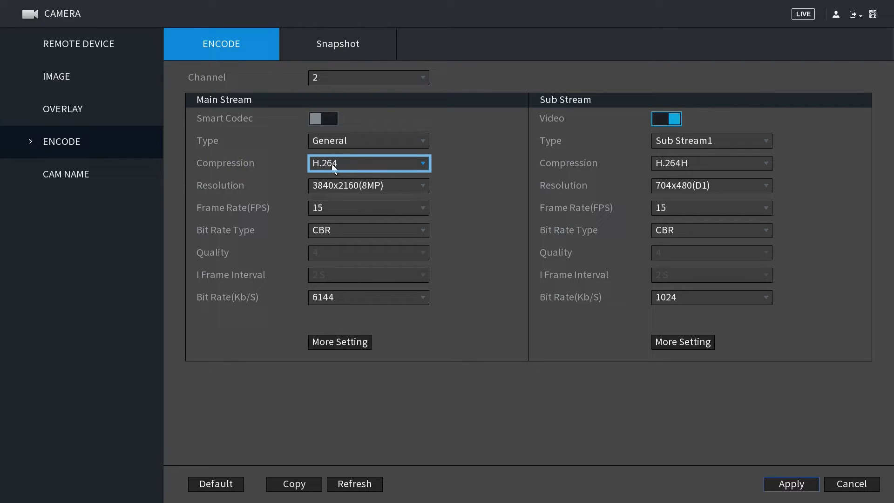
click(369, 163)
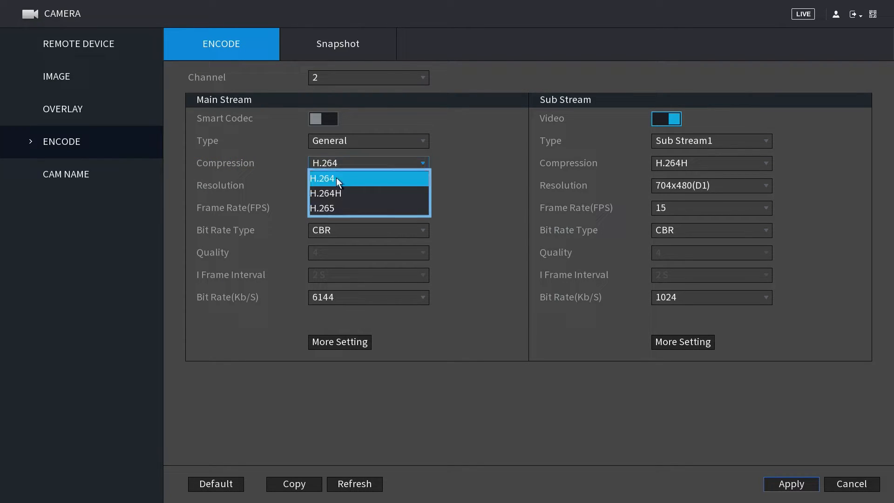
click(322, 208)
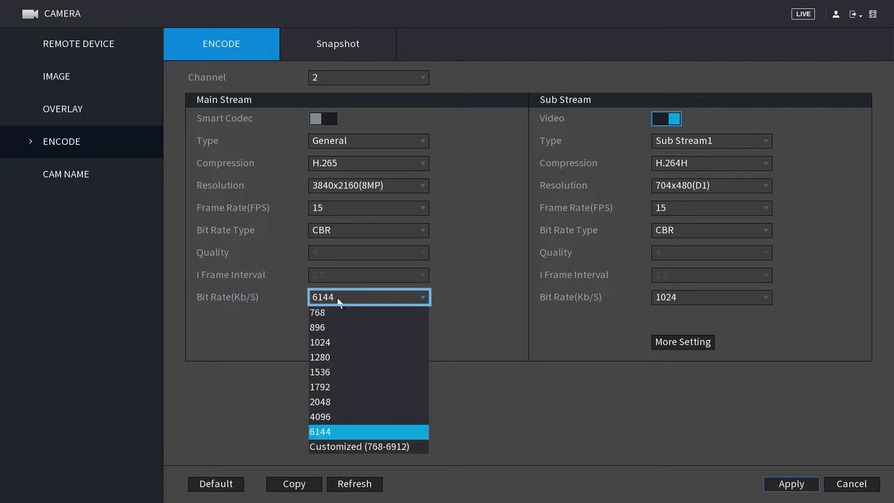
mouse_move(327, 312)
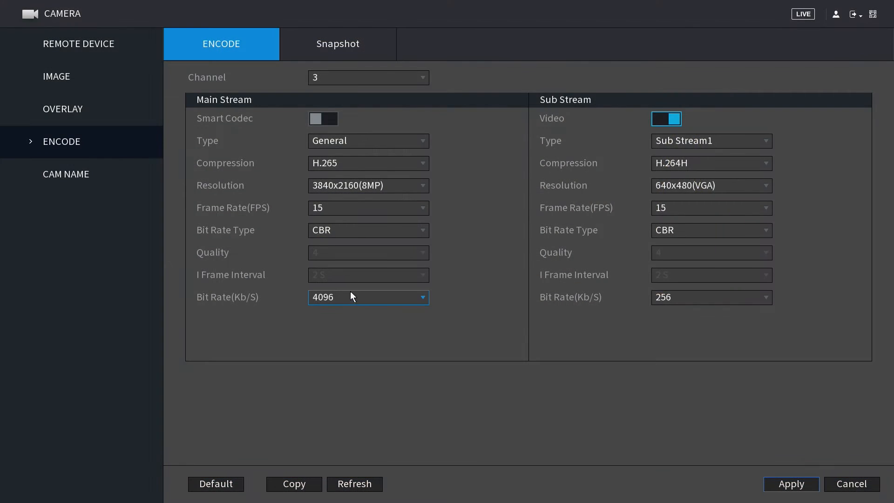
Set channel 3's main-stream bit rate to 1792 Kb/S and apply it
click(368, 296)
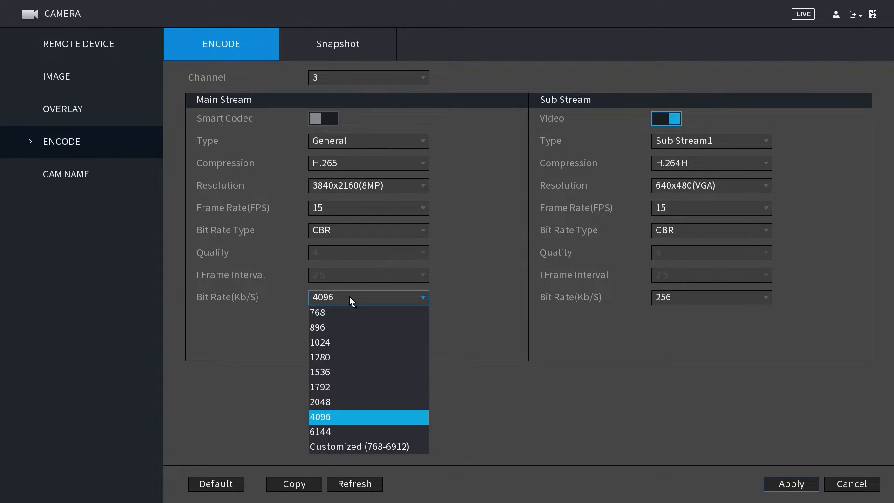
click(319, 387)
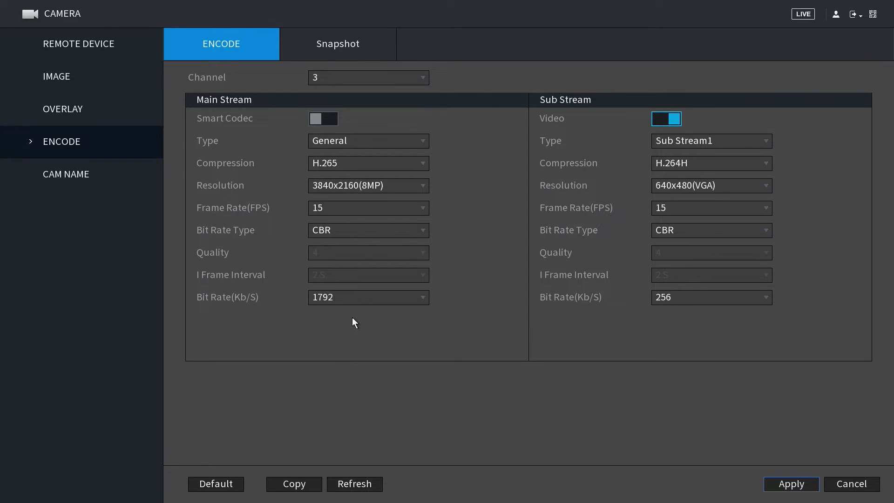
click(791, 484)
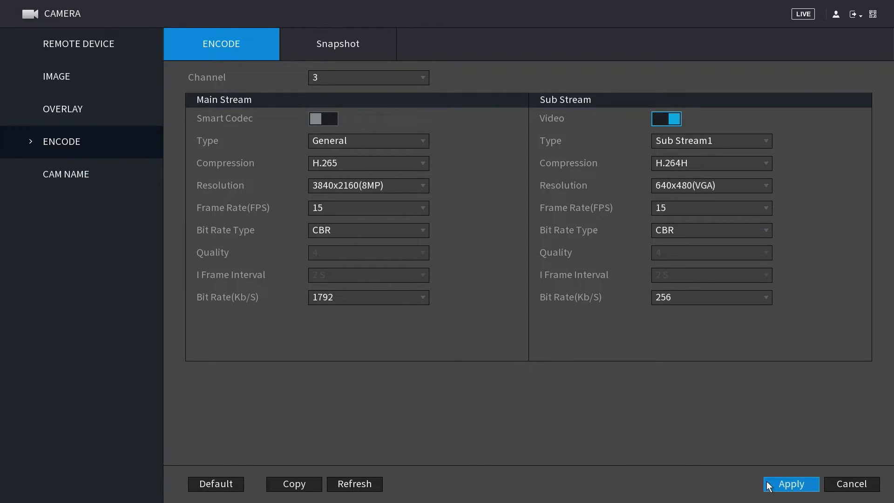
click(368, 78)
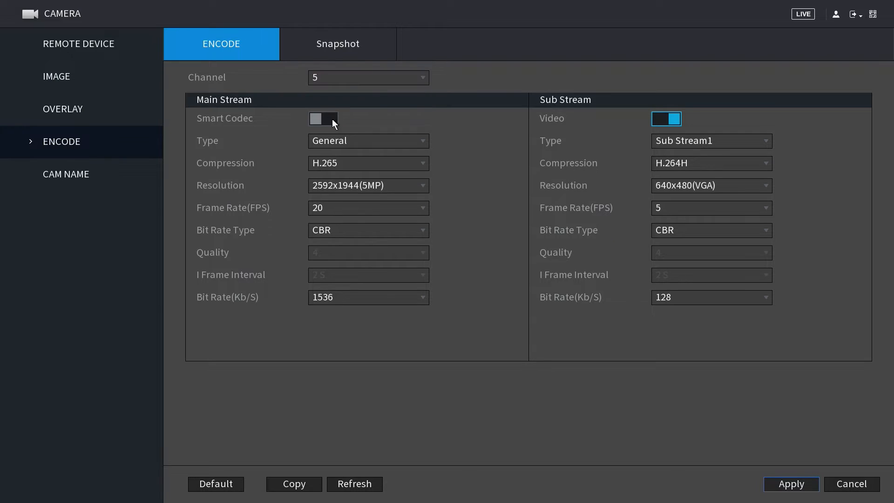
Give channels 6, 7 and 8 a customized 1825 Kb/S main-stream bit rate
click(368, 298)
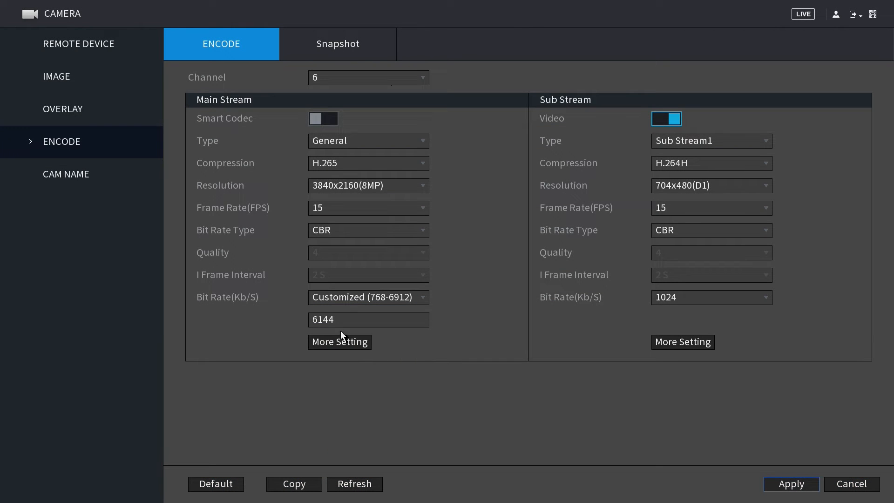
click(368, 319)
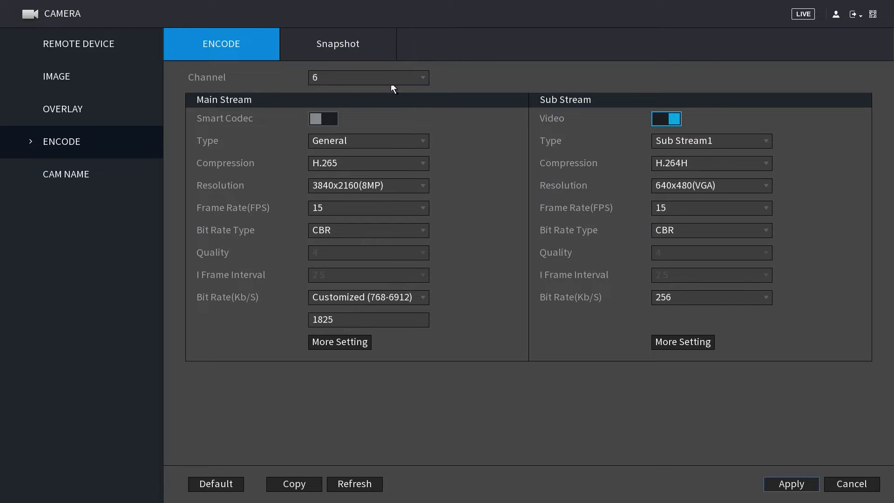
click(368, 77)
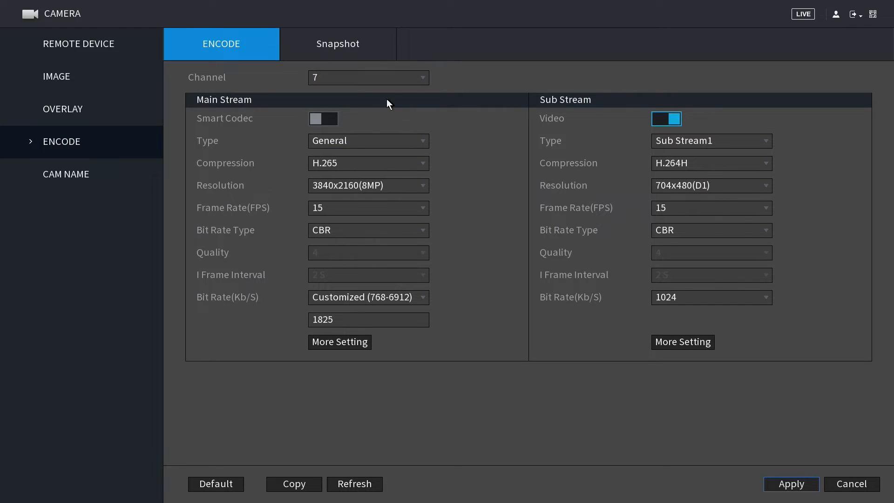
click(368, 77)
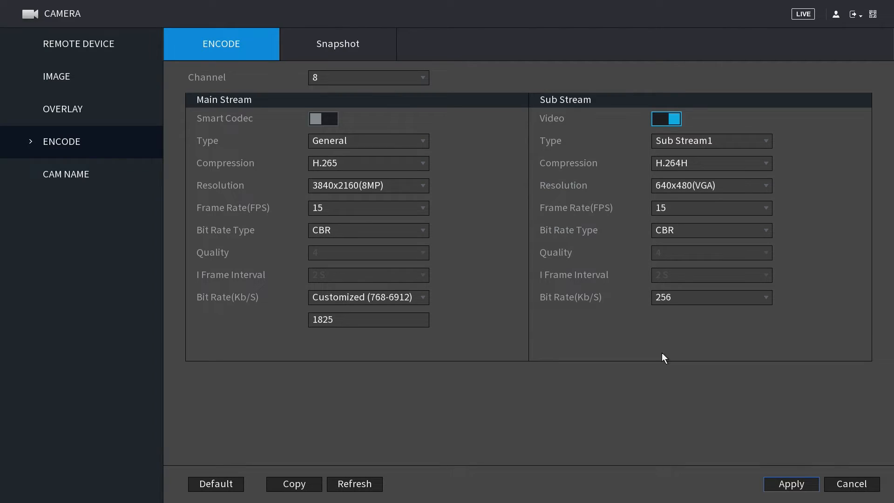
mouse_move(737, 433)
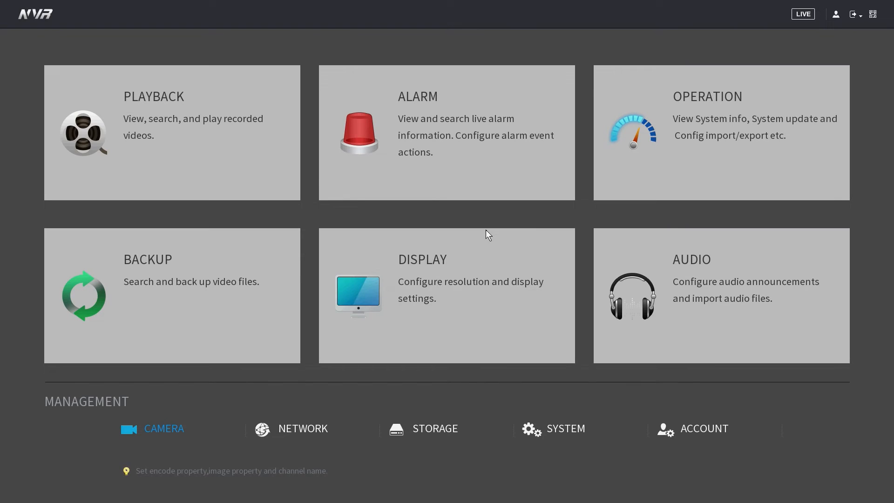
right_click(487, 235)
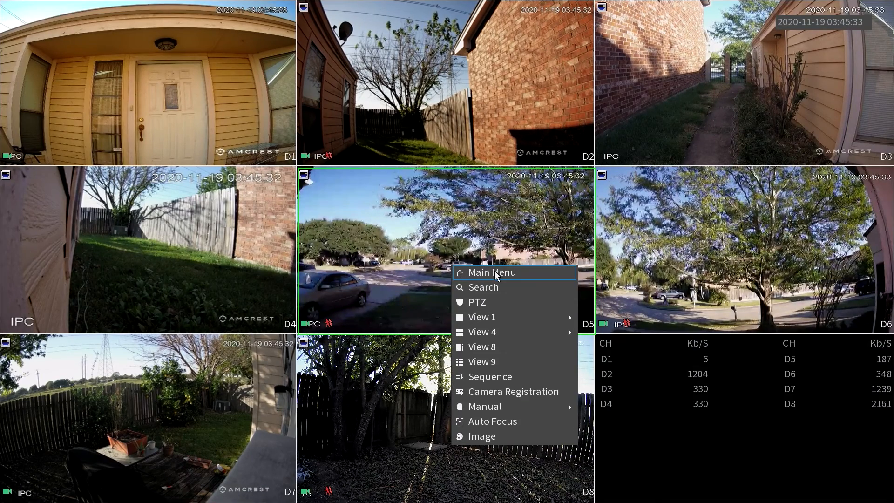
click(492, 273)
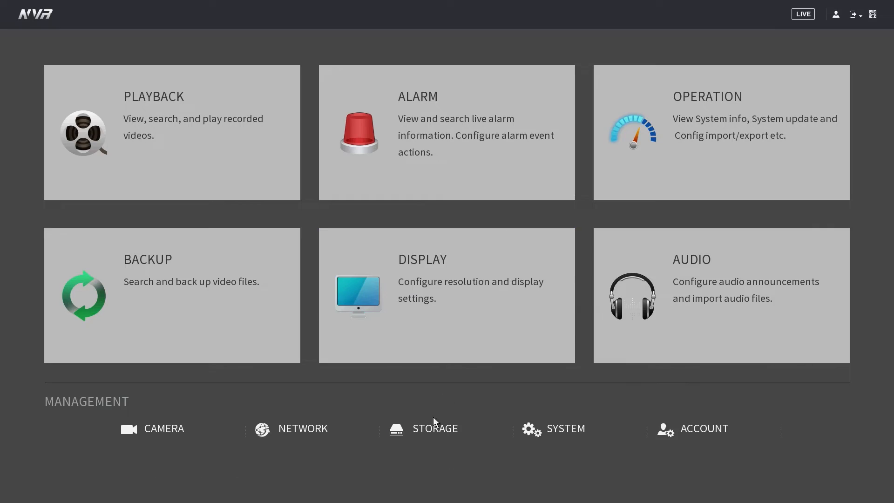
Show channel D1's weekly recording schedule under Storage > Schedule
click(435, 428)
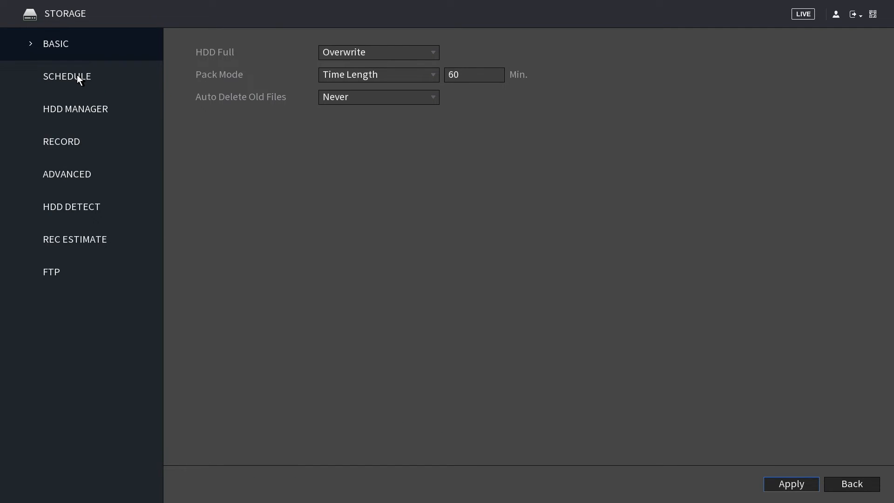
click(67, 75)
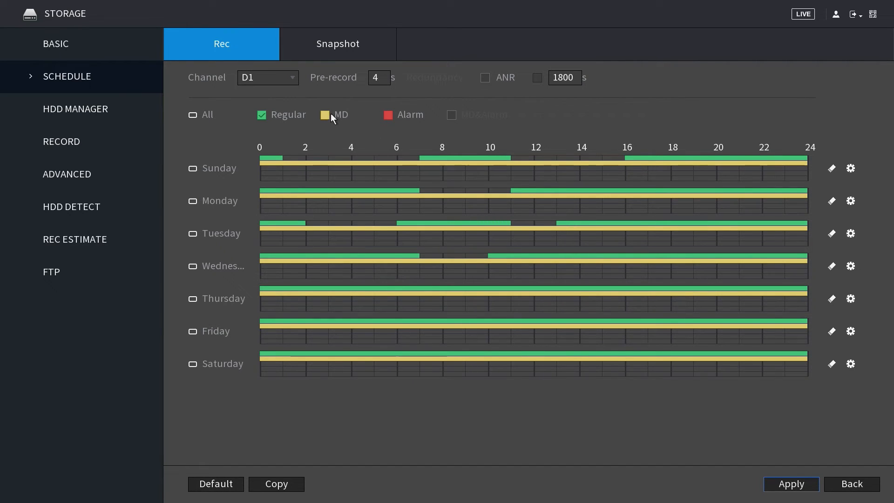
Enable MD recording and reset D1's schedule to default 24-hour coverage every day
click(325, 114)
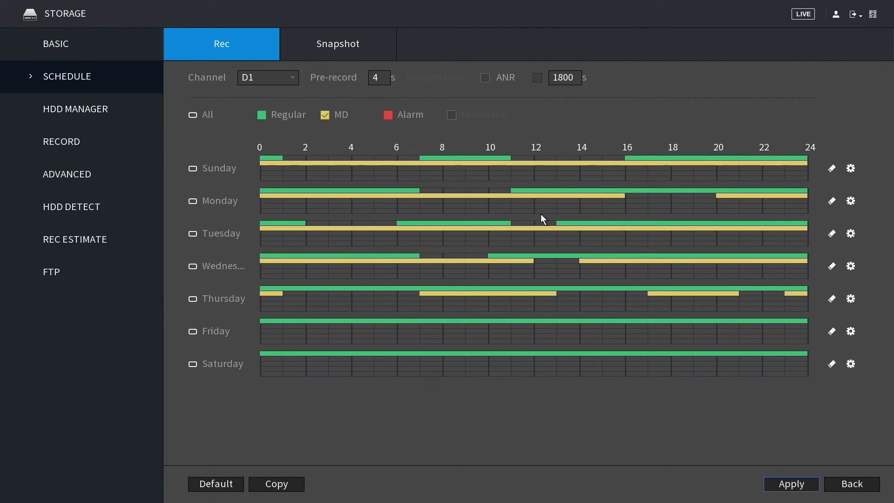
click(215, 485)
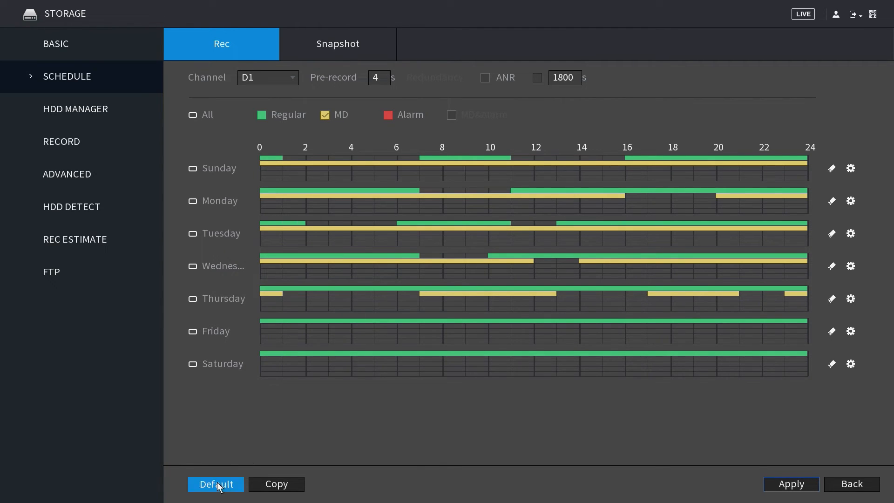
click(215, 484)
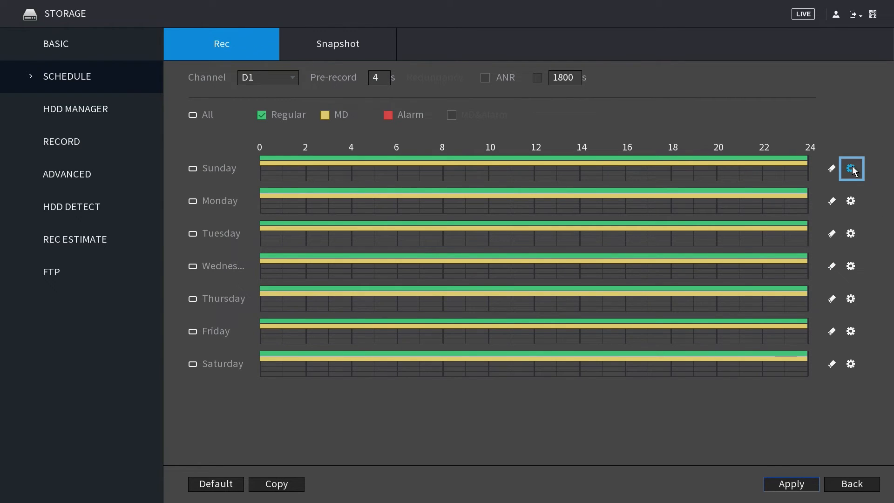
Copy Sunday's all-day regular and motion-detection periods to every day and save
click(850, 169)
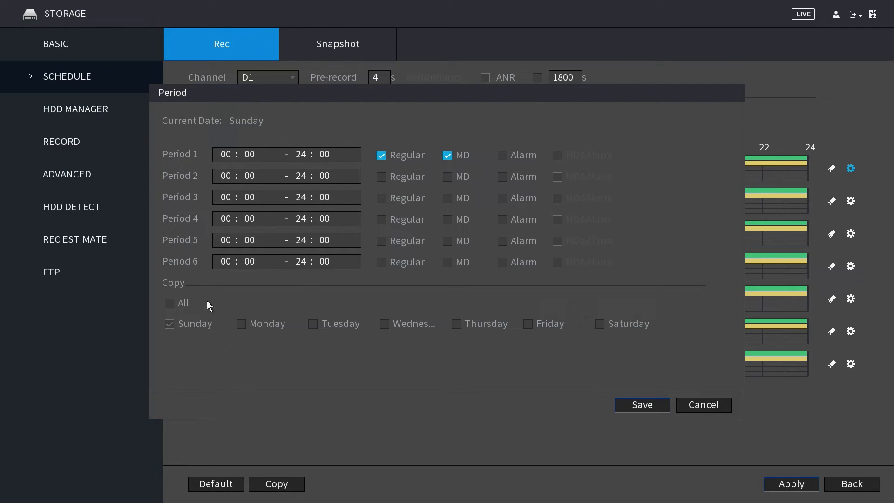
click(170, 303)
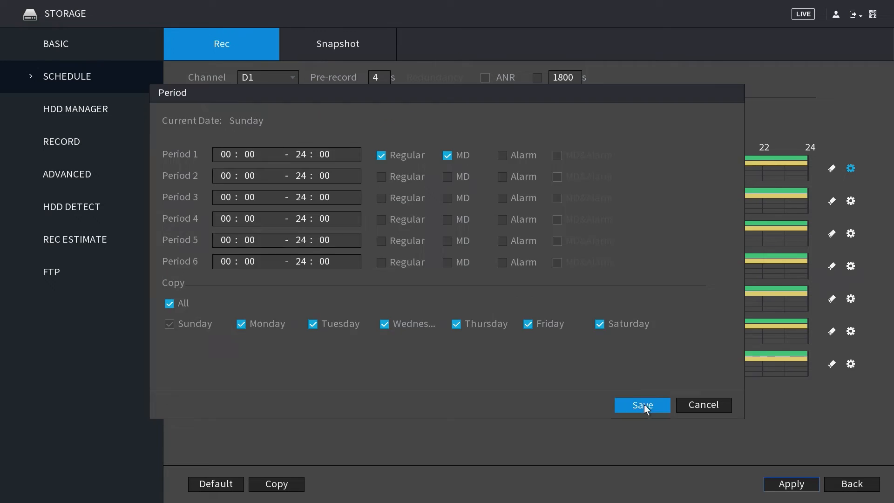
click(641, 405)
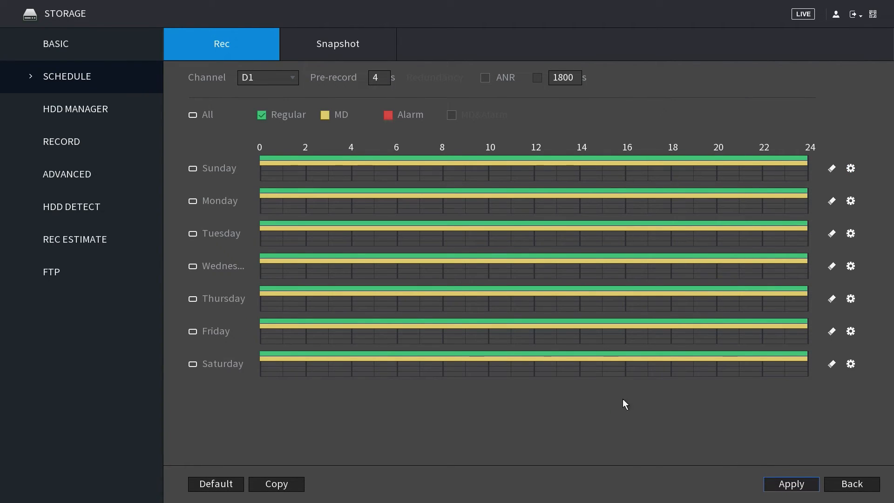
click(267, 77)
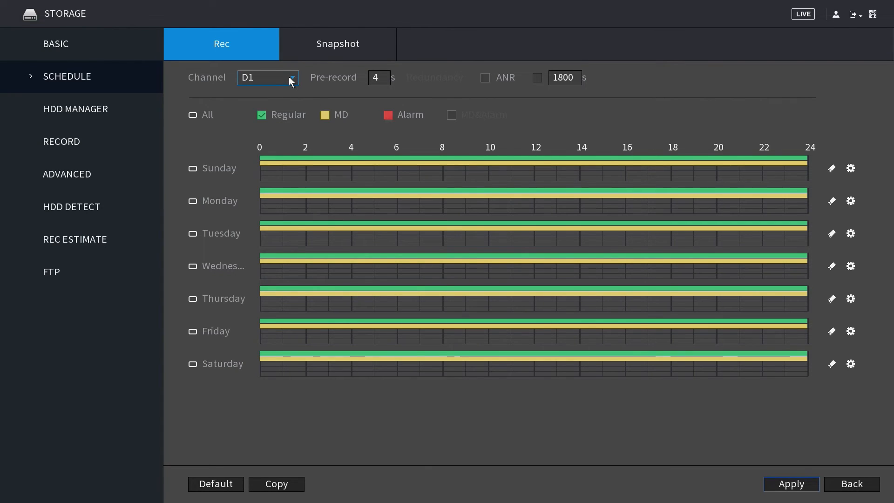
click(267, 77)
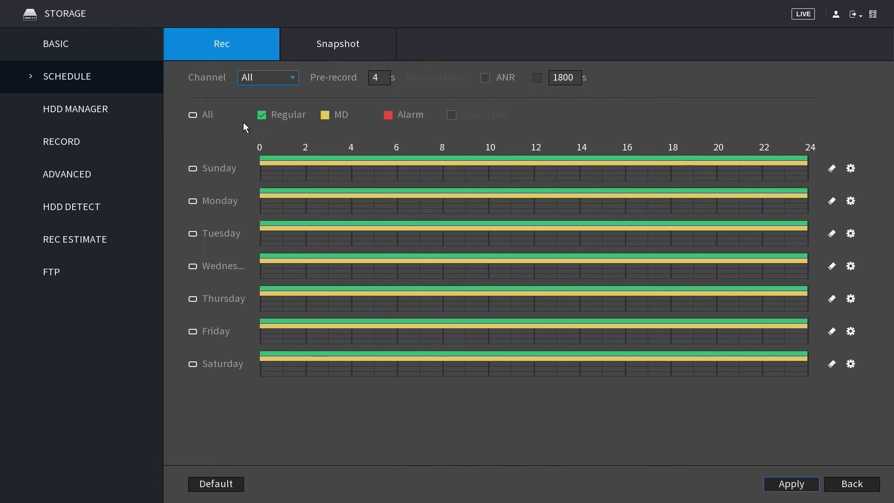
click(267, 77)
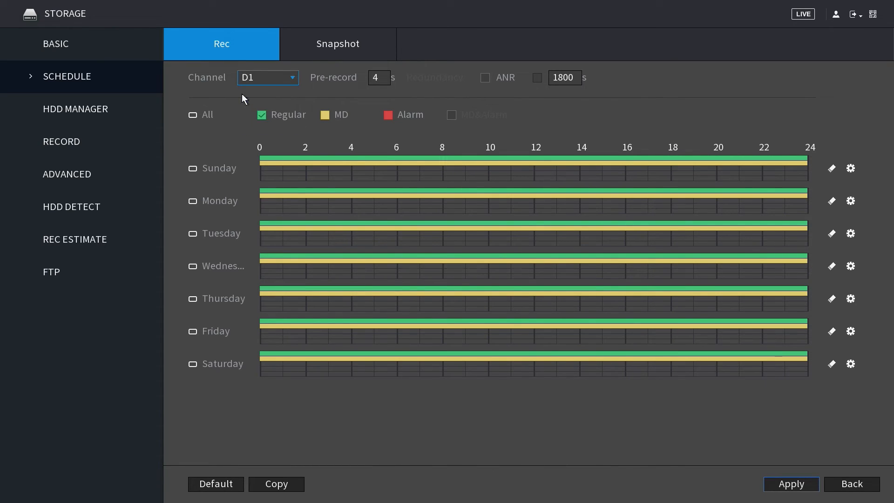
mouse_move(288, 473)
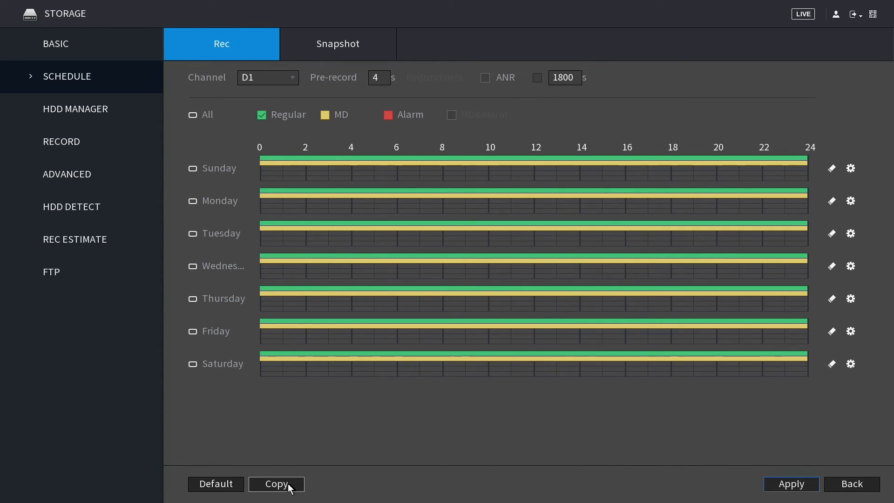
Copy D1's schedule to all channels 2–8, save it, and apply the settings
click(276, 484)
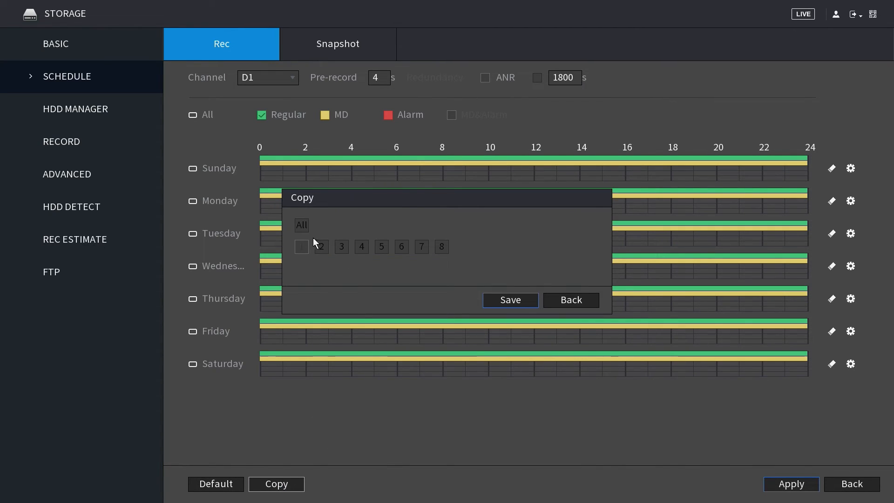
click(322, 246)
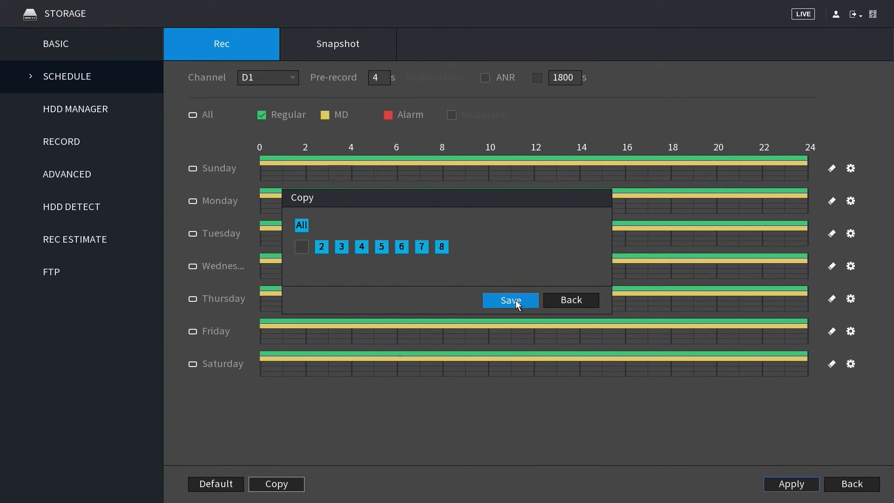
click(510, 300)
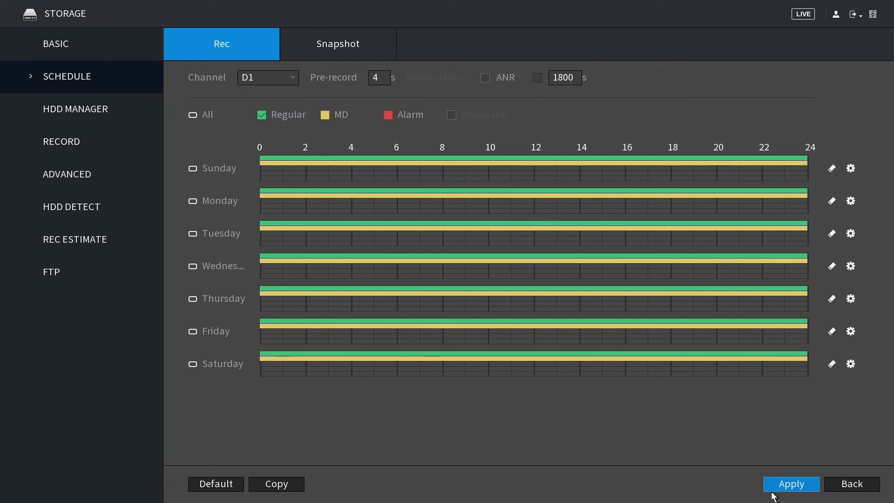
click(790, 484)
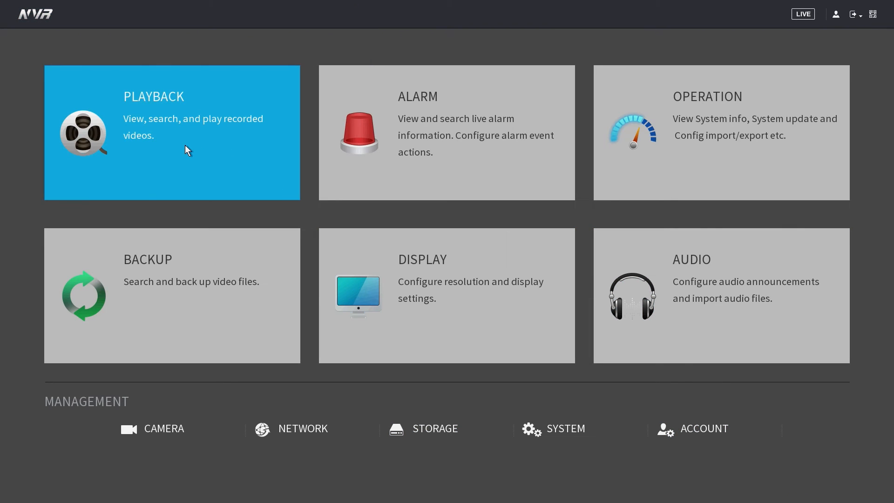
Search playback for November 19, 2020 recordings on cameras D1–D4
click(171, 132)
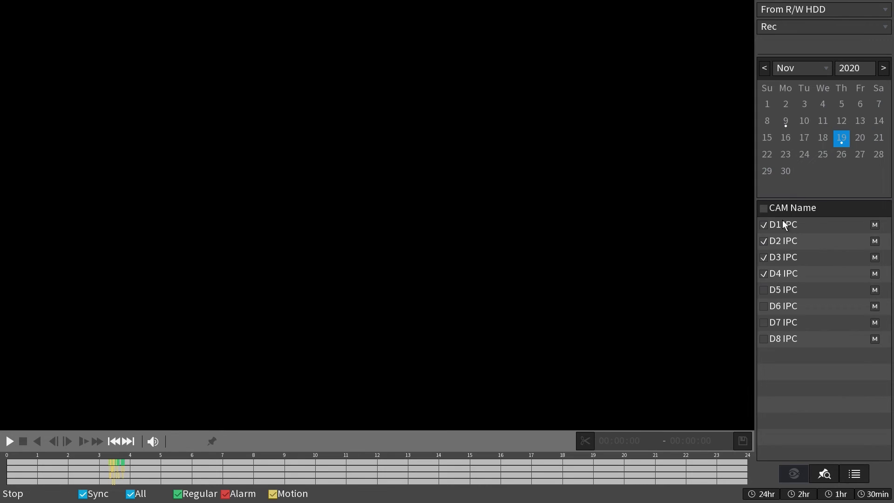
click(854, 68)
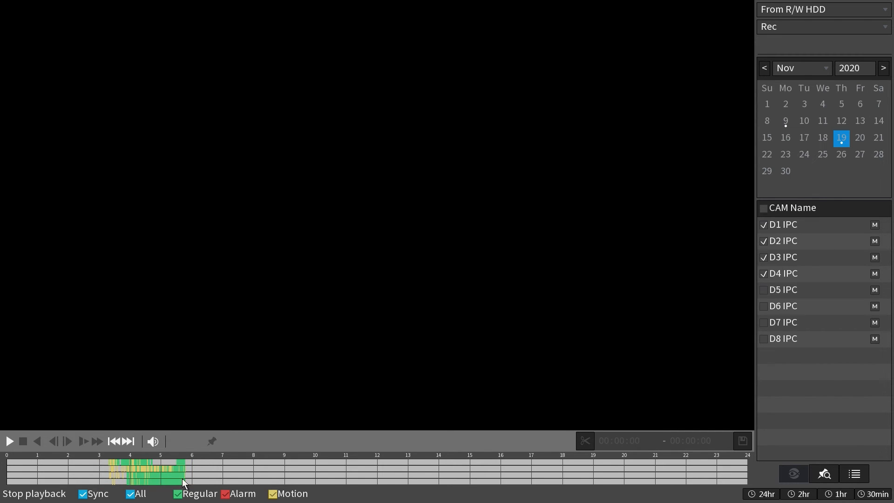
Clear all cameras and select only D5 and D6 for playback
click(822, 473)
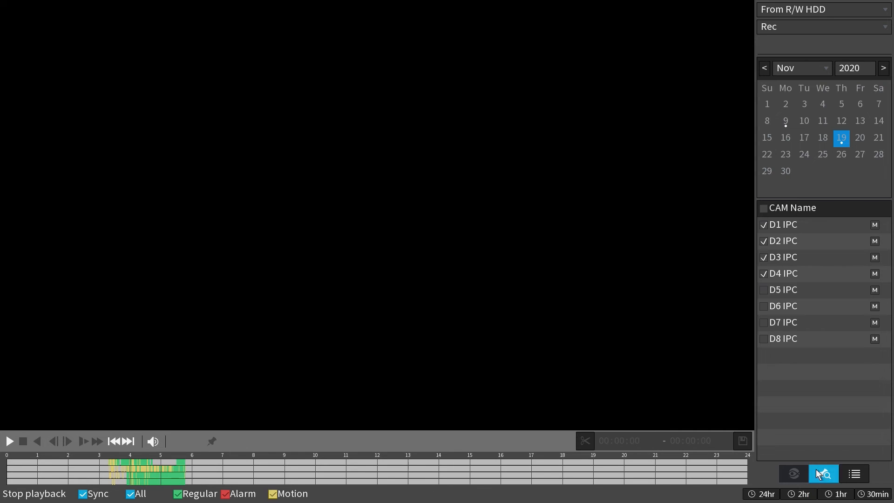
click(854, 474)
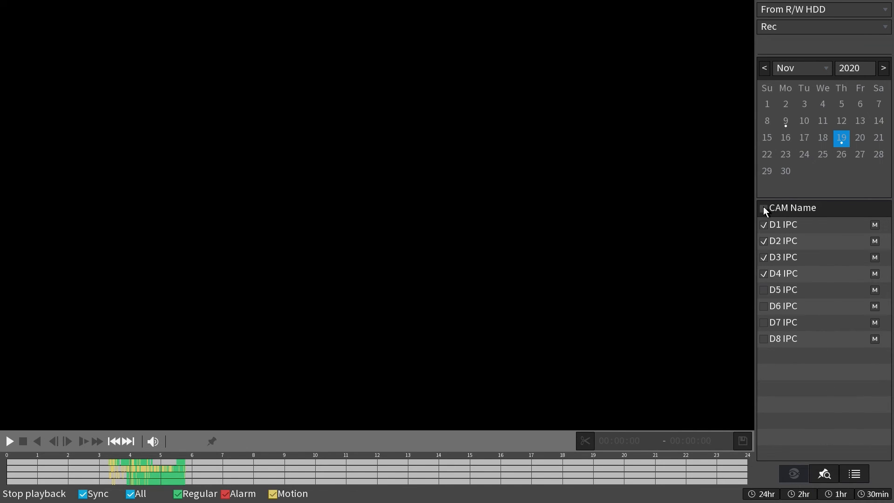
click(762, 211)
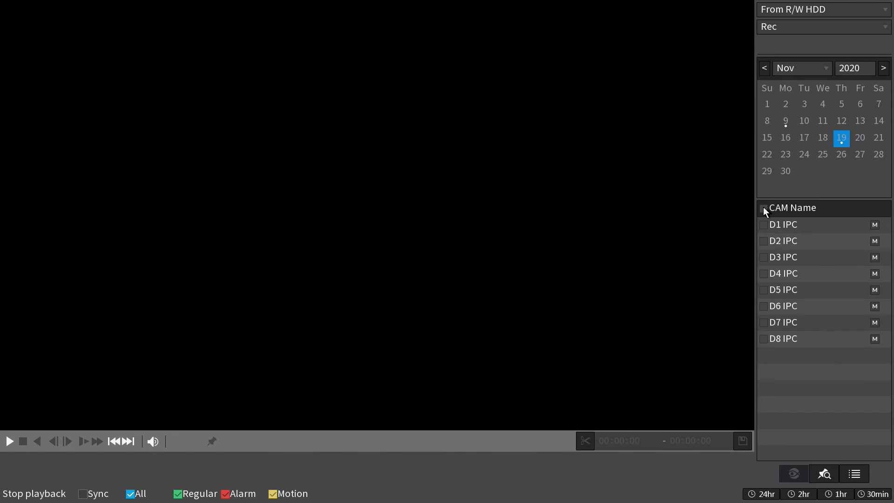
mouse_move(765, 295)
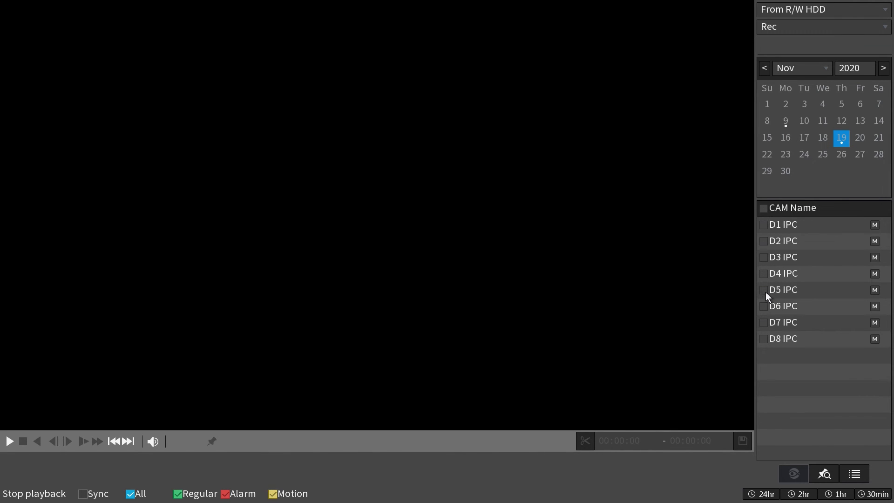
click(763, 306)
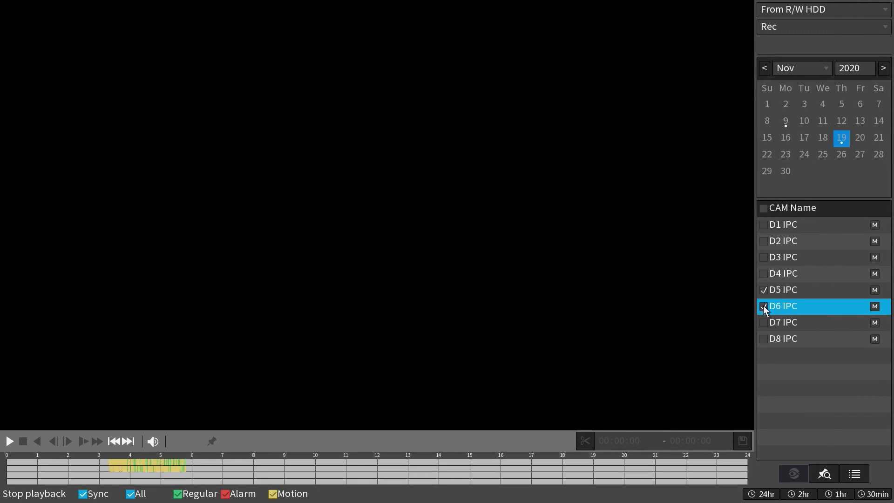
click(763, 292)
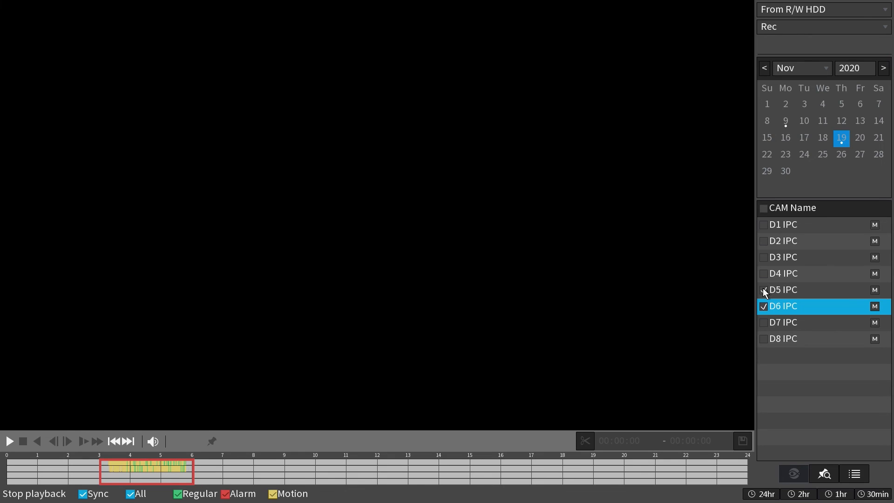
click(763, 289)
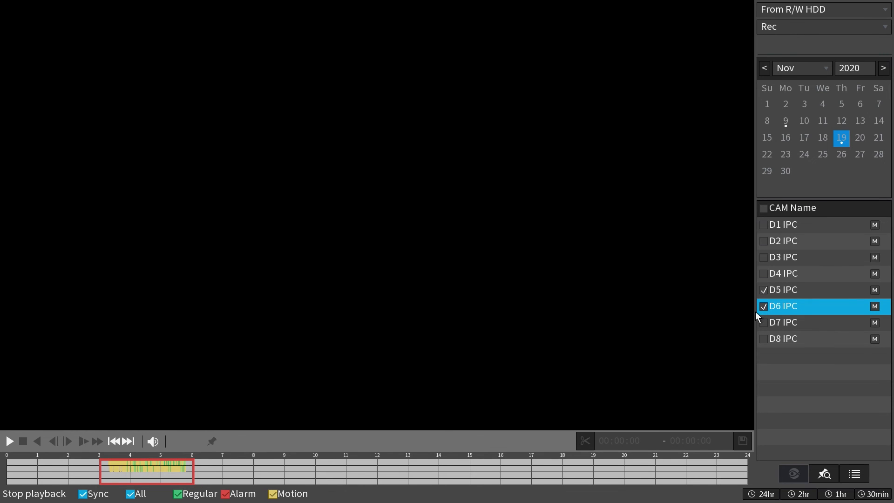
mouse_move(20, 422)
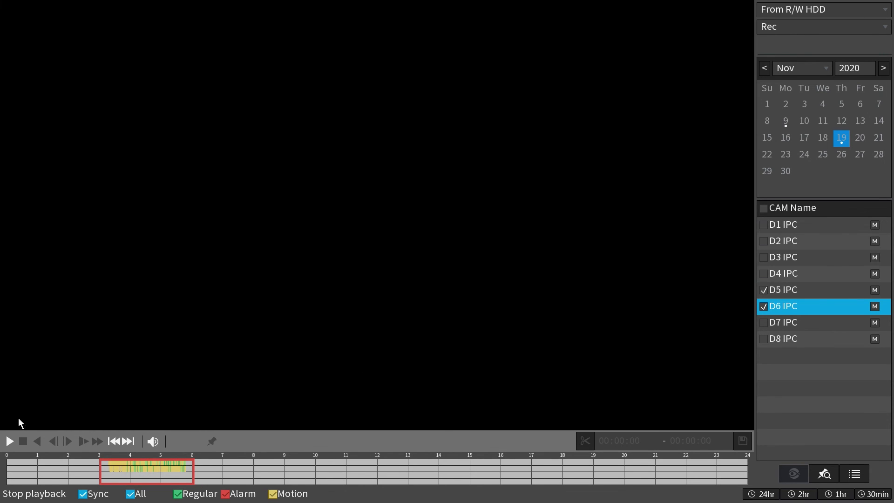
Play D5 and D6 footage from about 05:09 on the timeline, then stop it
click(9, 440)
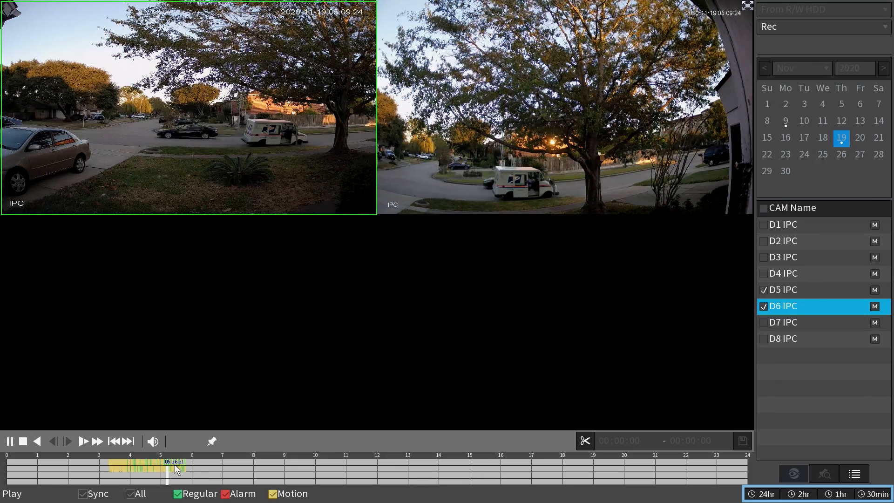
click(798, 493)
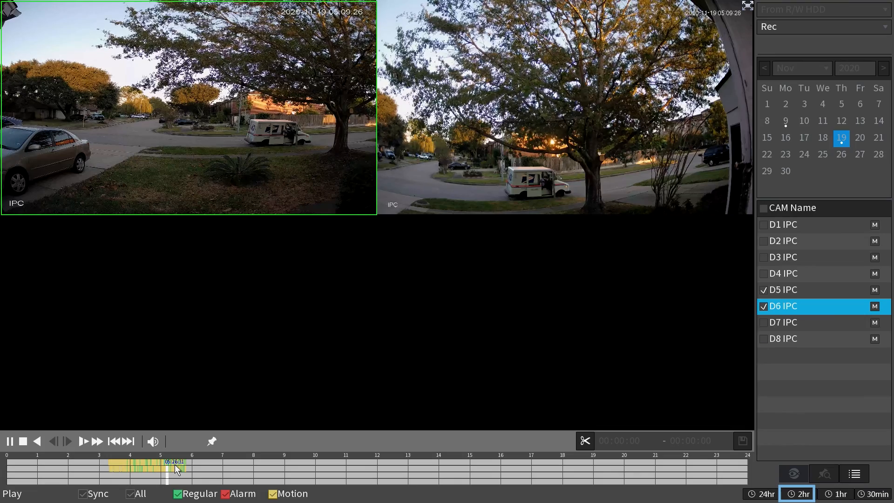
click(874, 494)
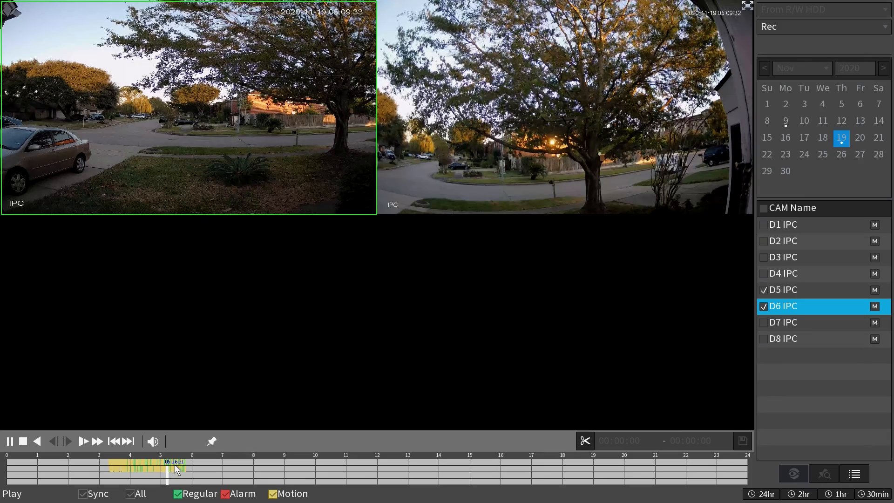
click(22, 440)
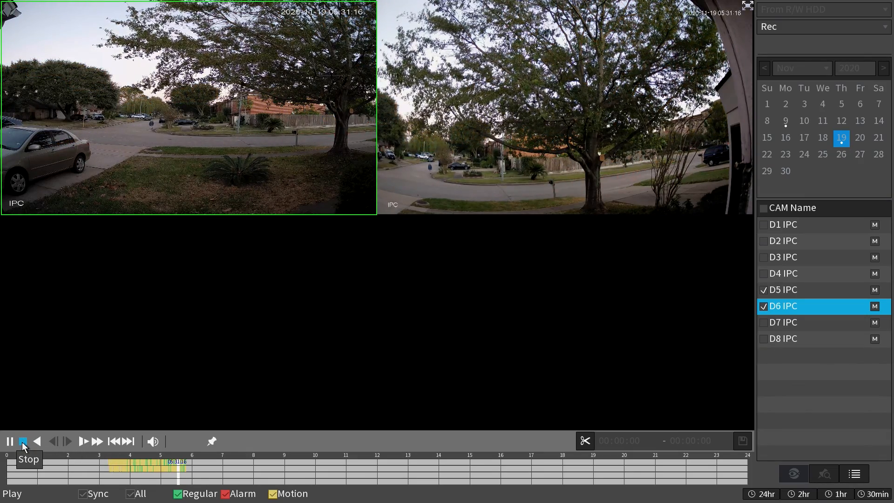
click(23, 440)
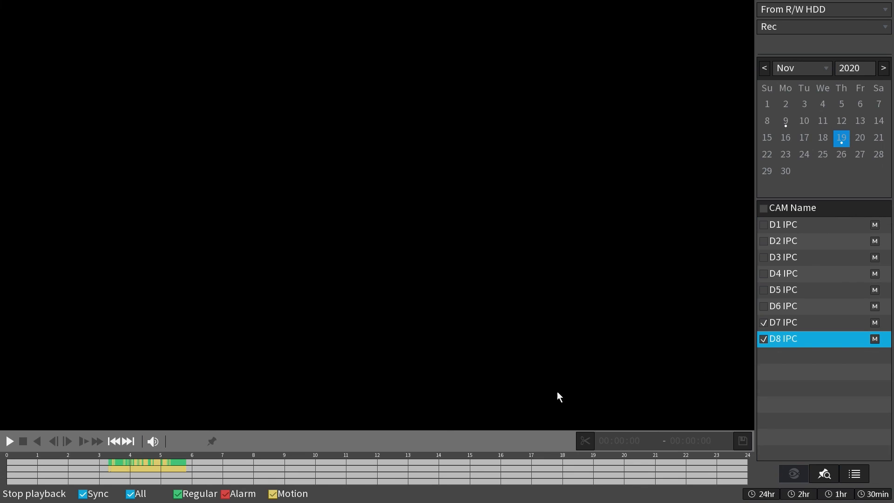
Play D7 and D8 from about 04:06 and show their recorded file list
click(10, 440)
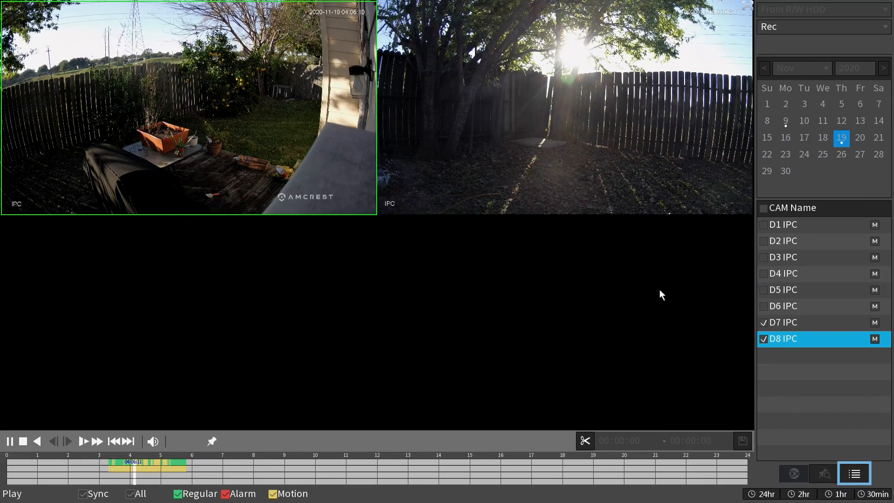
click(854, 473)
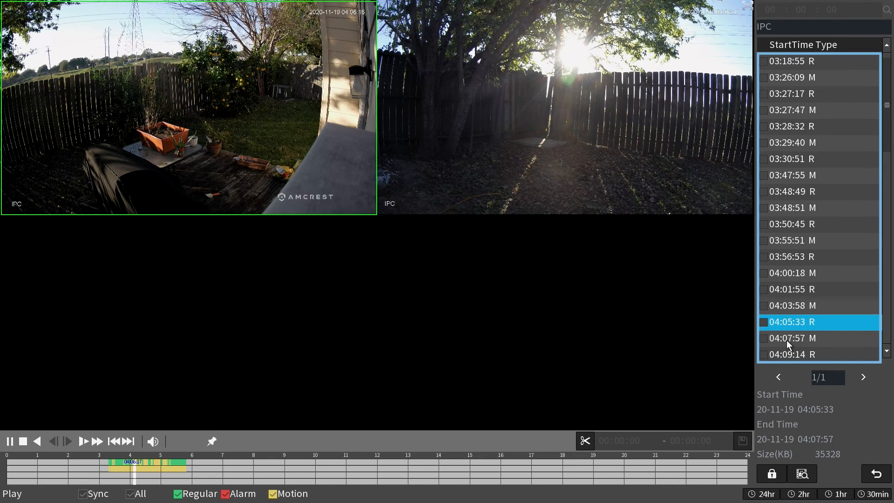
Play the D7/D8 clips at 04:53:27, 04:57:42, 05:04:12, 05:13:34 and 05:18:57 in turn
click(791, 305)
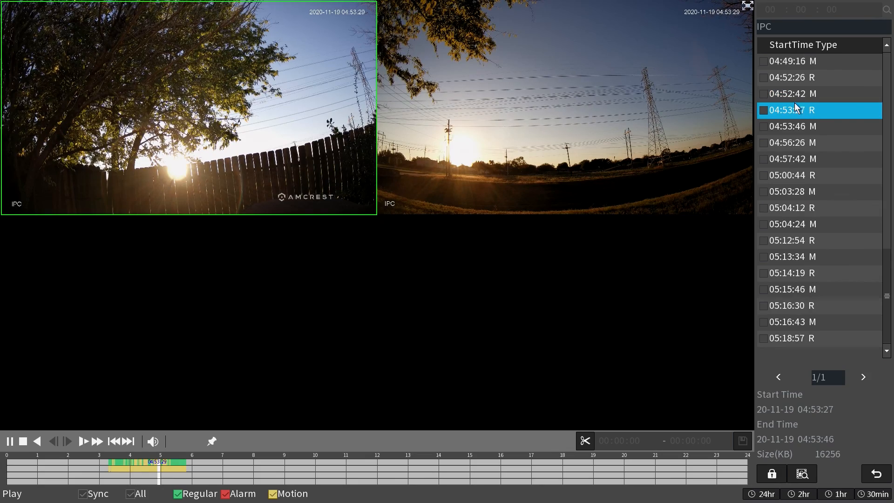
click(798, 158)
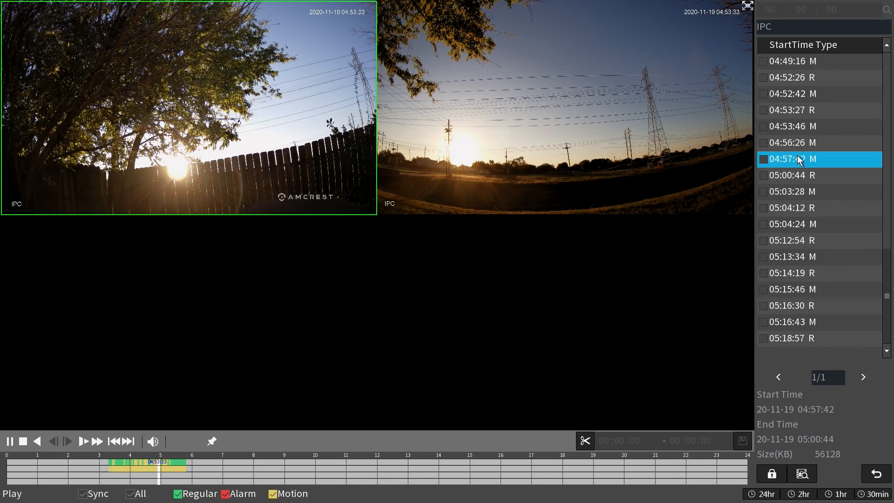
click(798, 208)
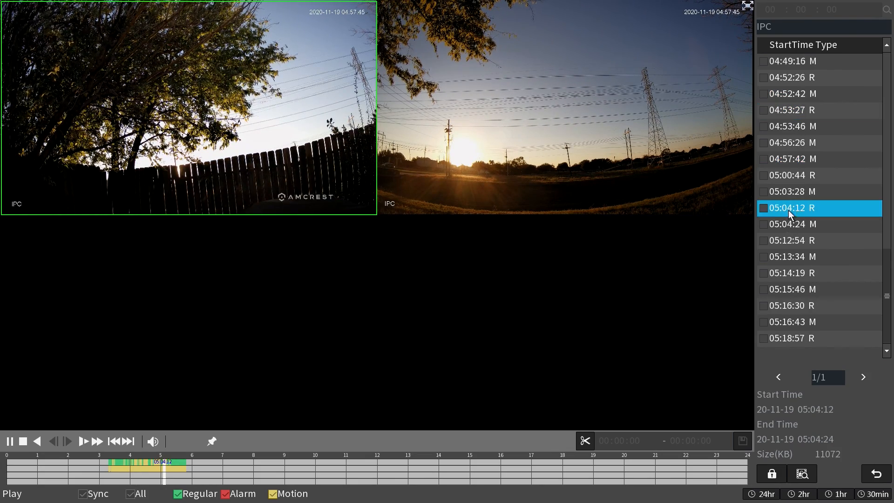
click(791, 257)
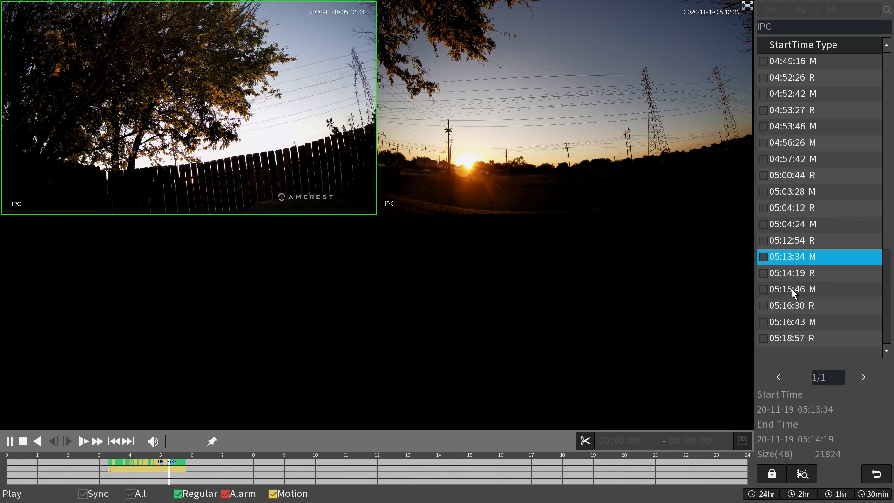
click(793, 338)
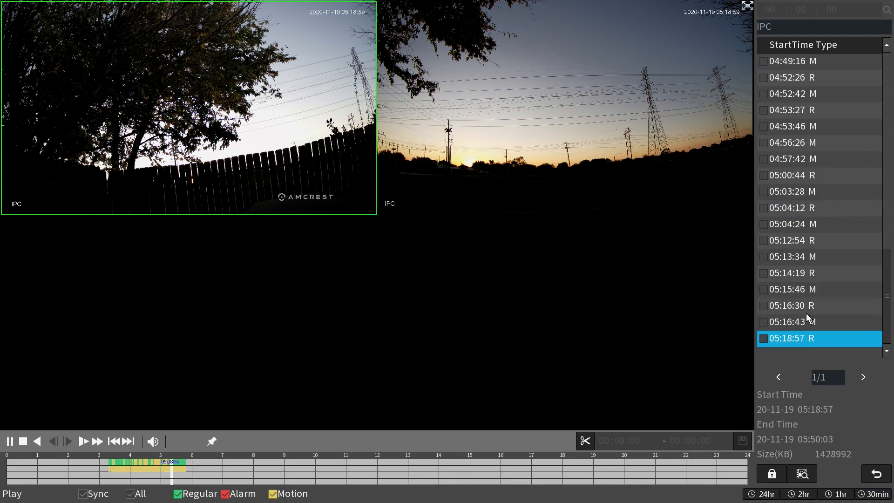